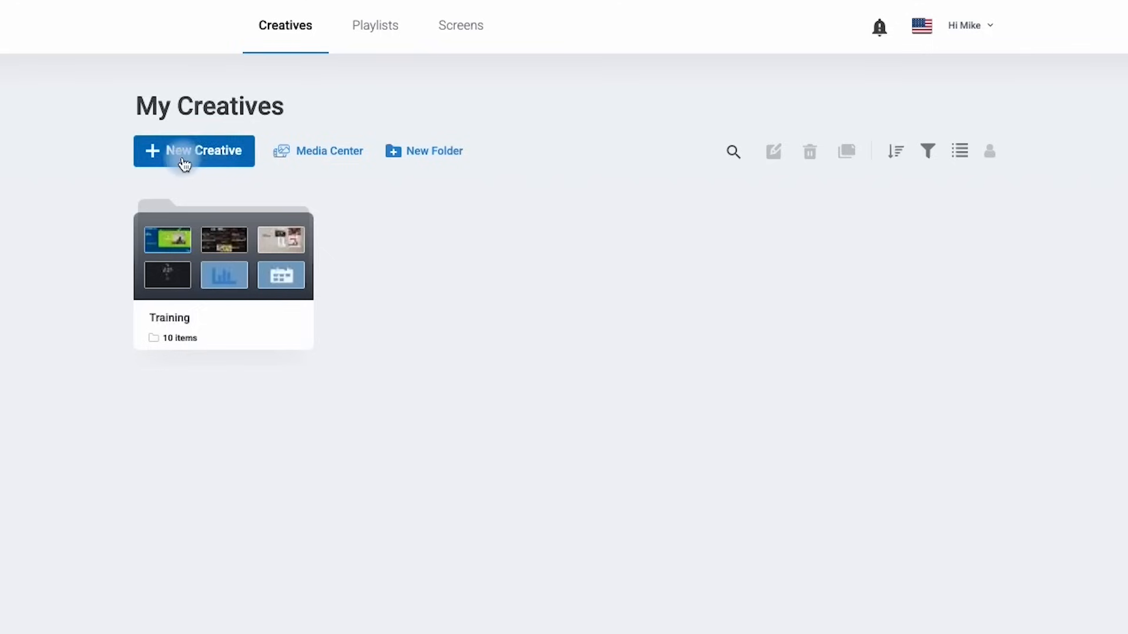
Start a new creative from My Creatives and browse the template gallery.
click(194, 151)
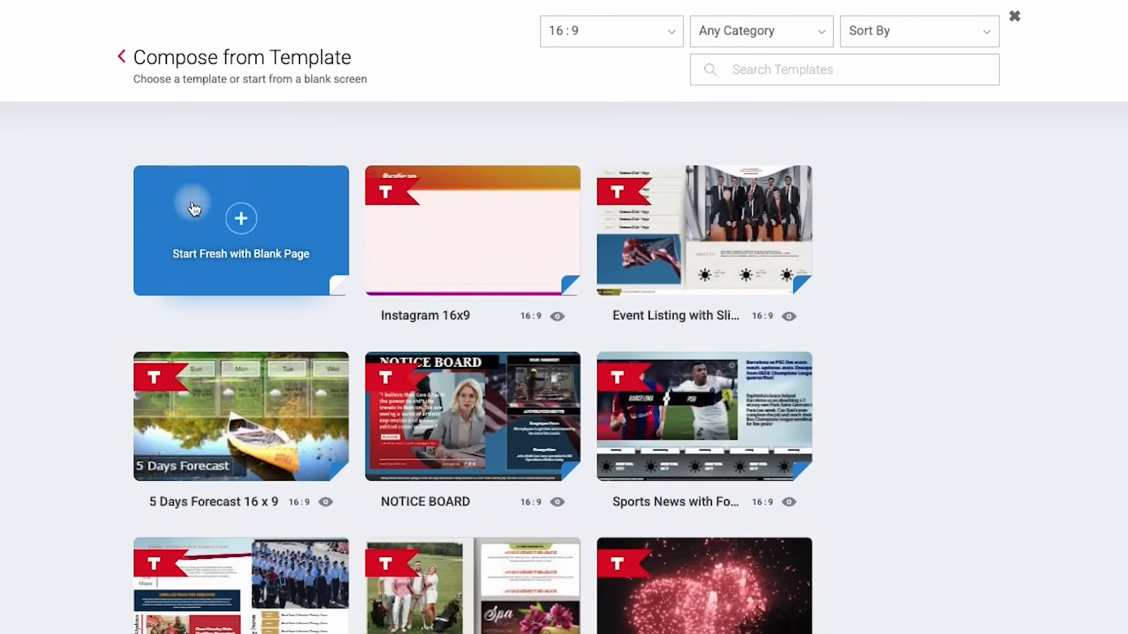
scroll(down, 3)
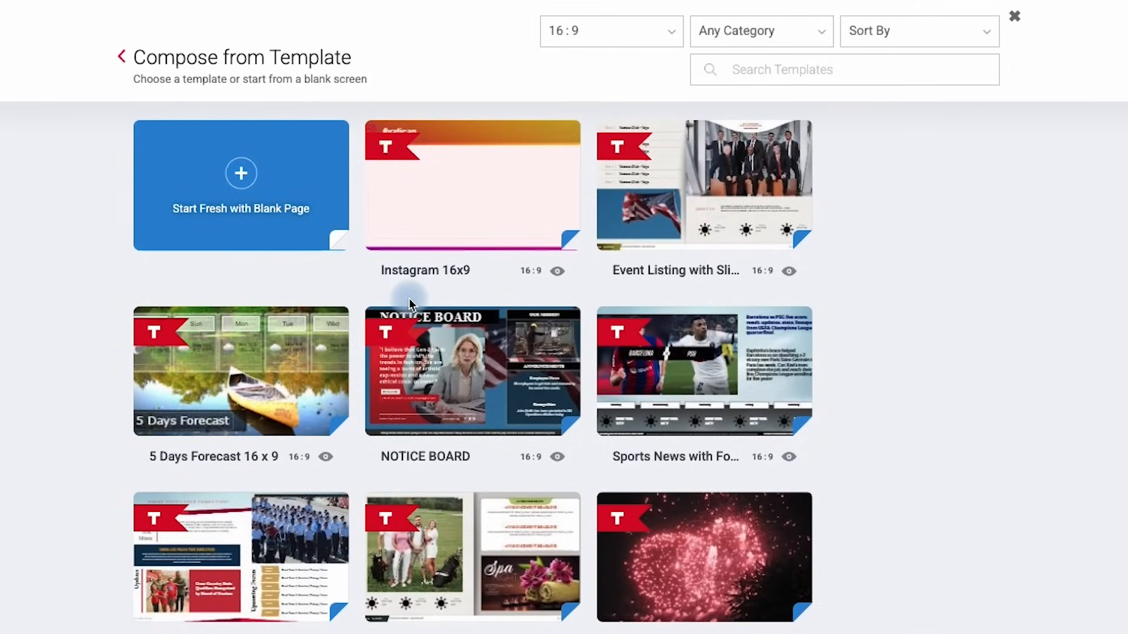
mouse_move(352, 288)
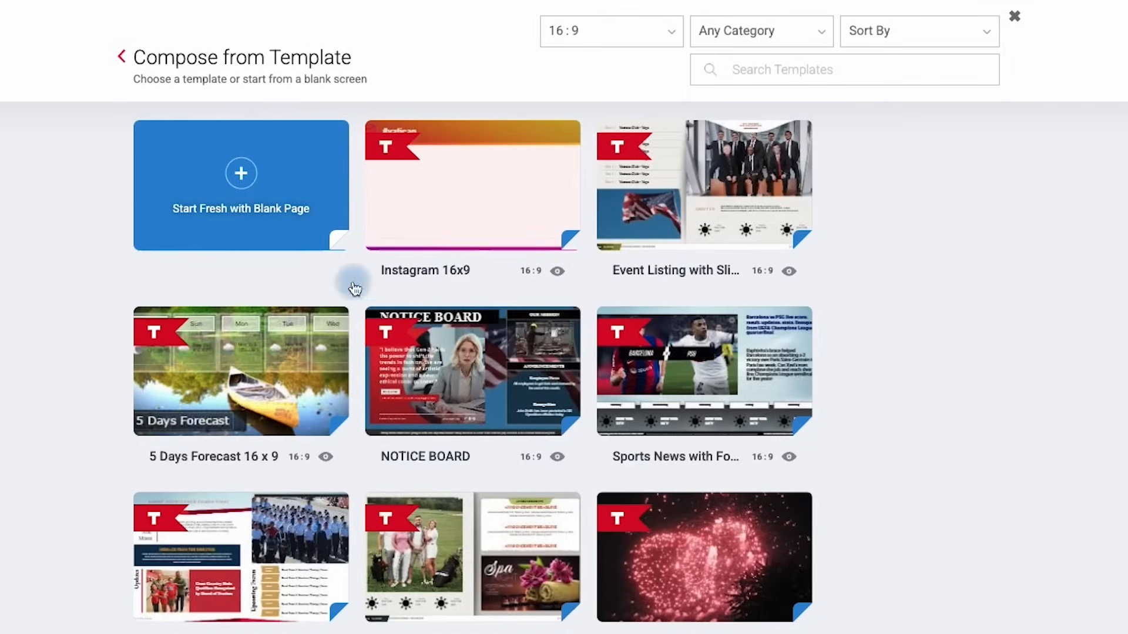
mouse_move(241, 175)
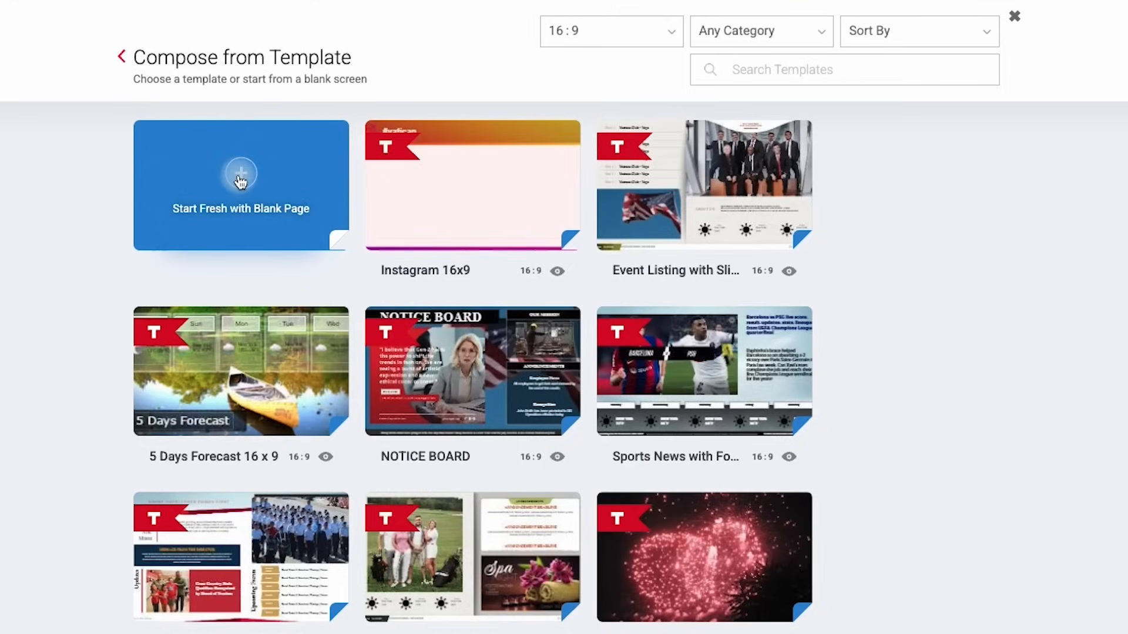
Start the creative from a blank page.
click(241, 183)
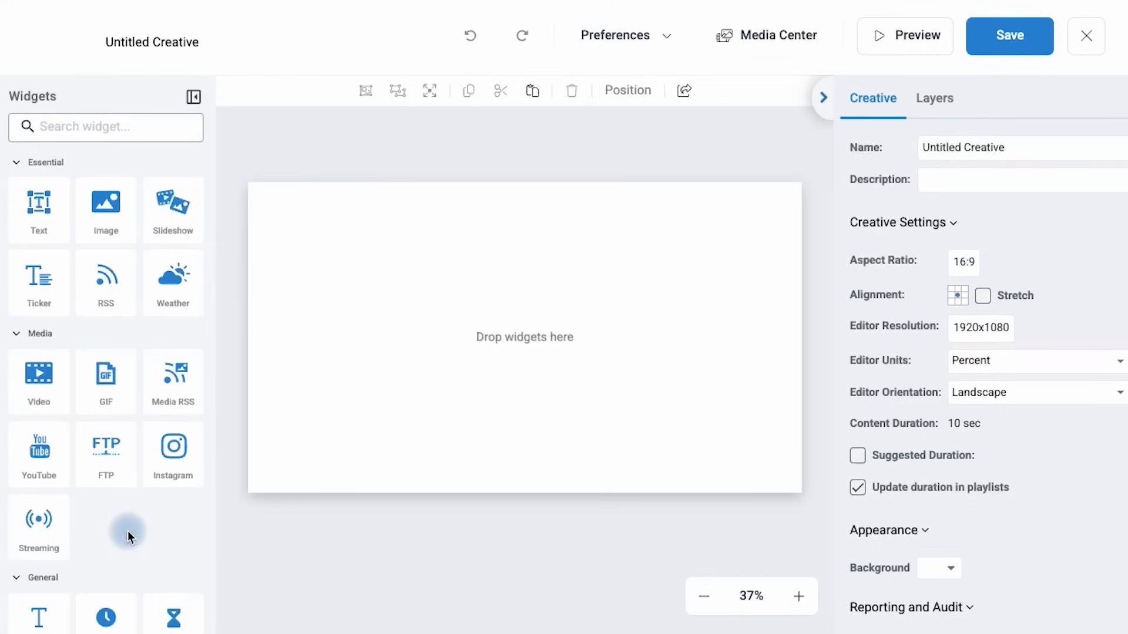
mouse_move(131, 554)
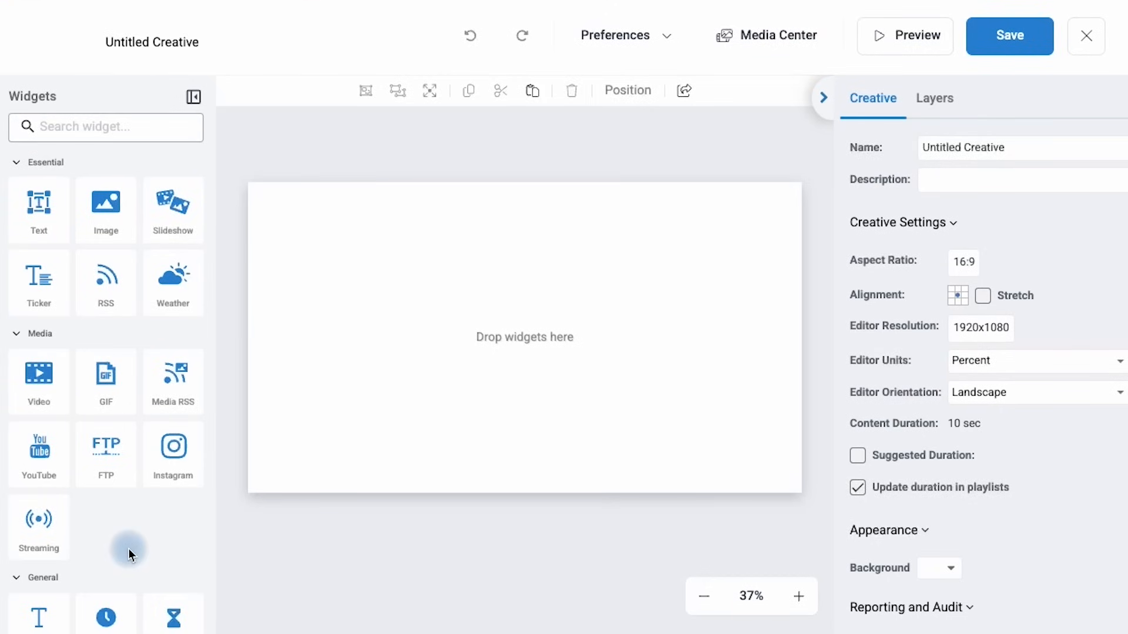
mouse_move(509, 198)
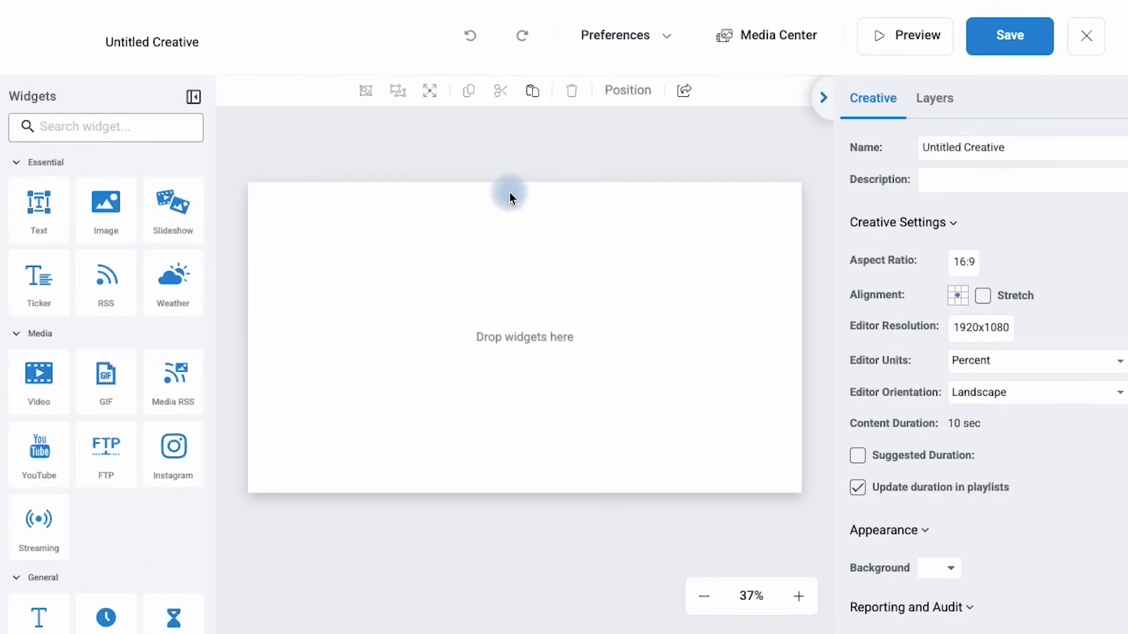
mouse_move(524, 464)
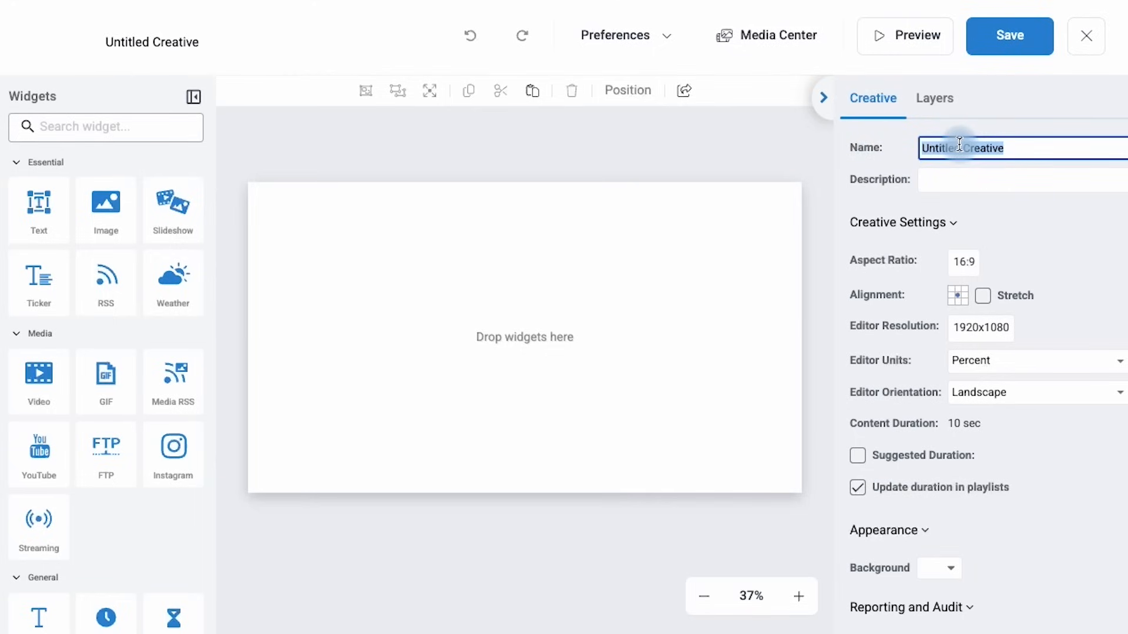
Name the creative JSON and enable Load Preview Parameters.
text(JSO)
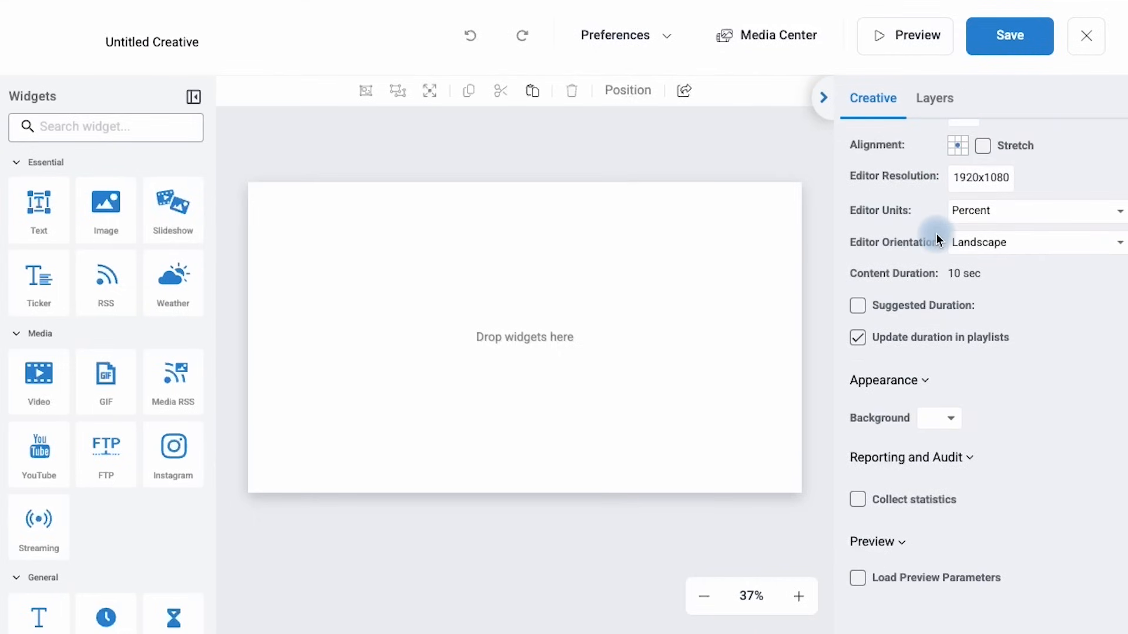
mouse_move(874, 564)
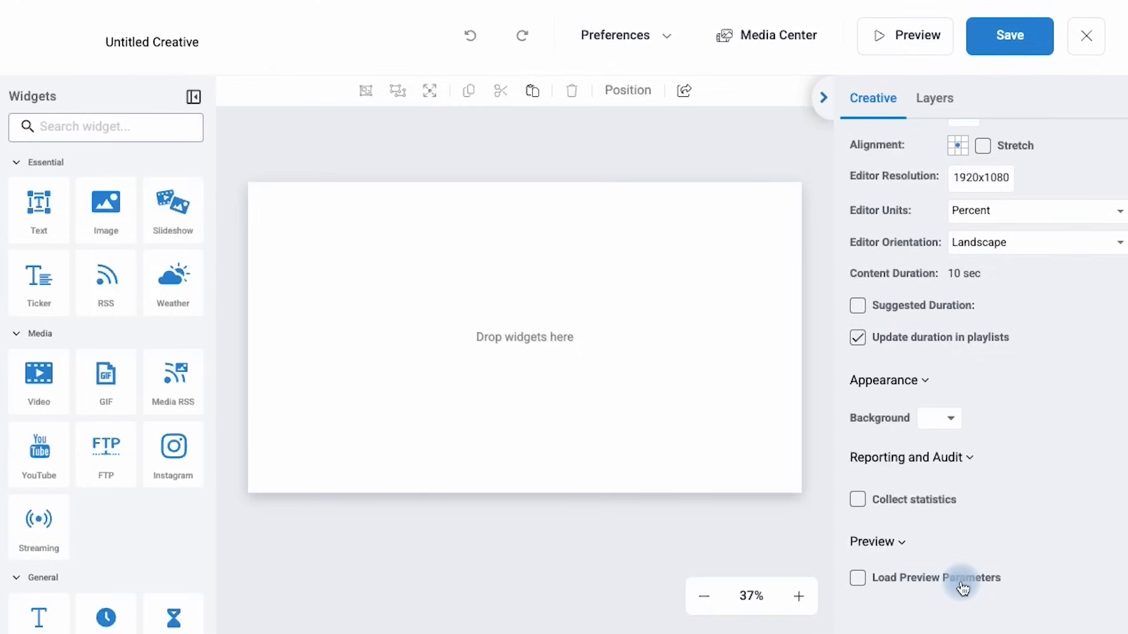
click(858, 578)
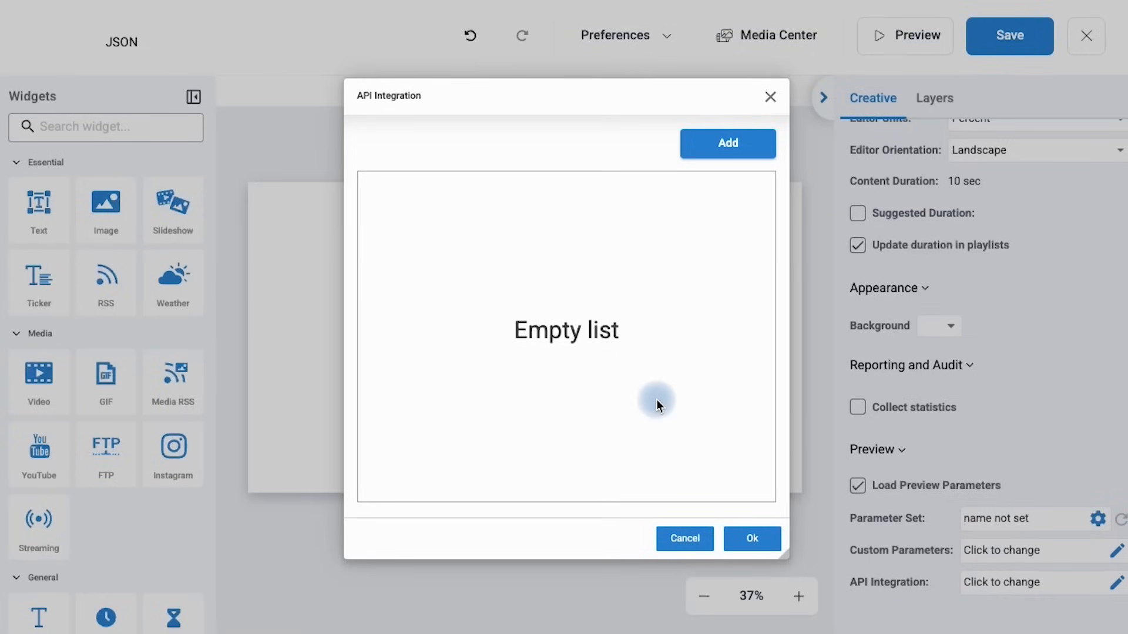
mouse_move(706, 209)
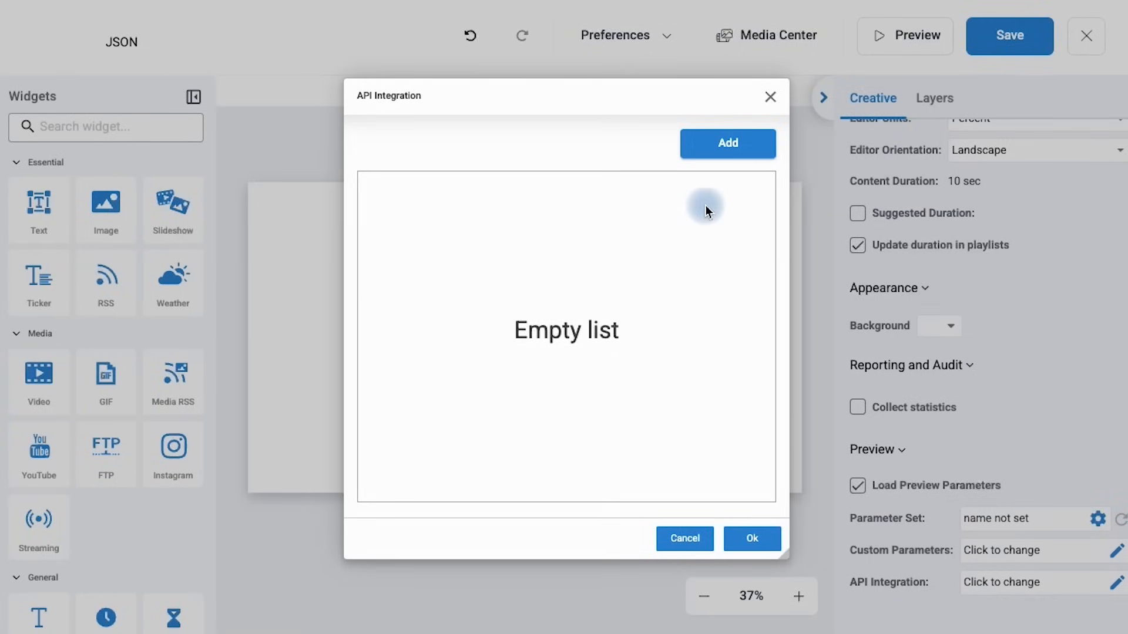
Add a new entry in the API Integration dialog.
click(727, 143)
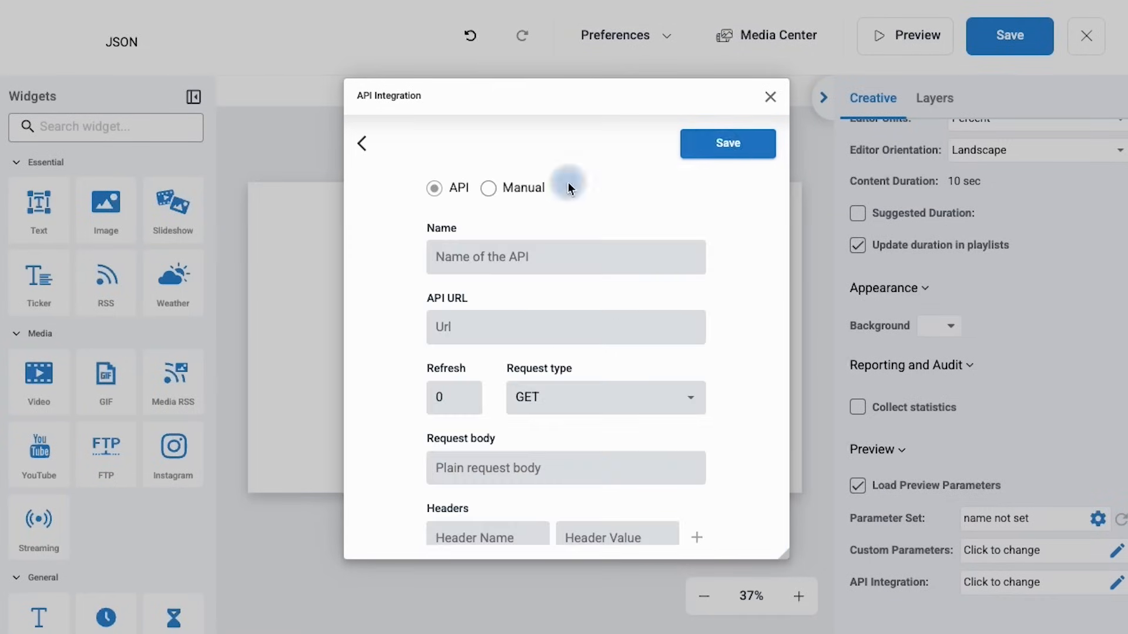
mouse_move(515, 229)
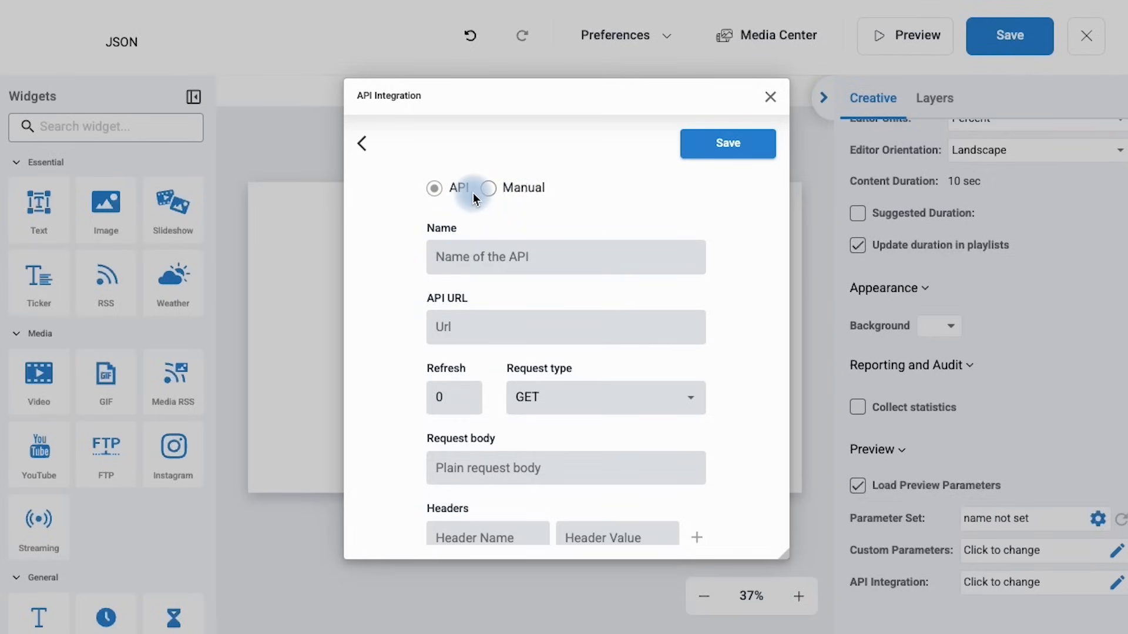
mouse_move(489, 188)
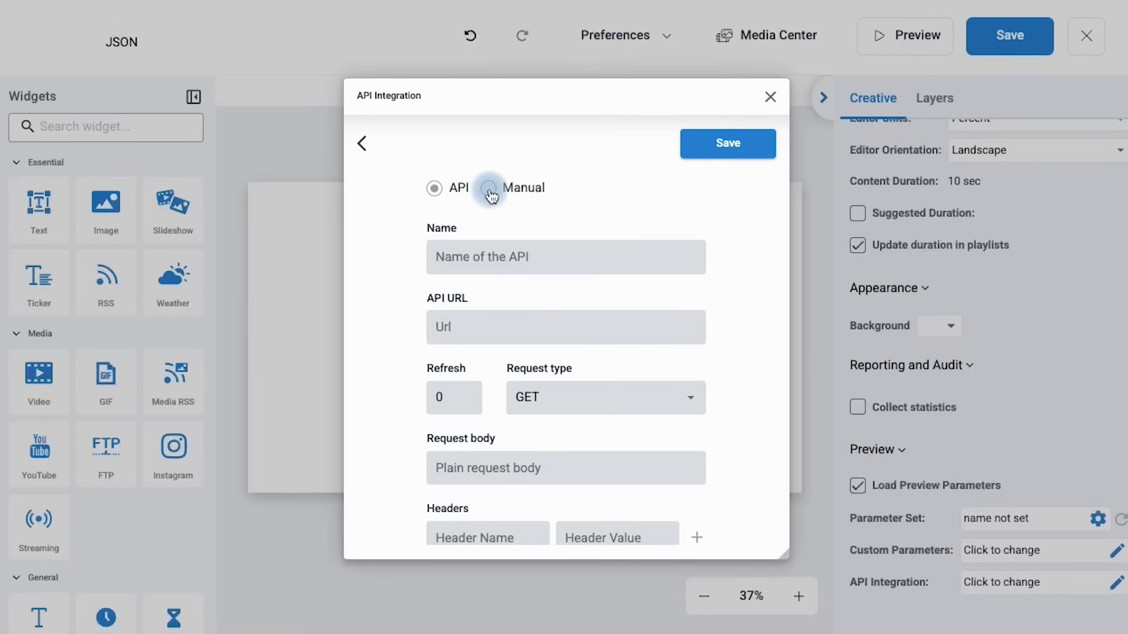
Save a manual API integration named Air, property key 1, with pasted JSON, and select it.
click(488, 188)
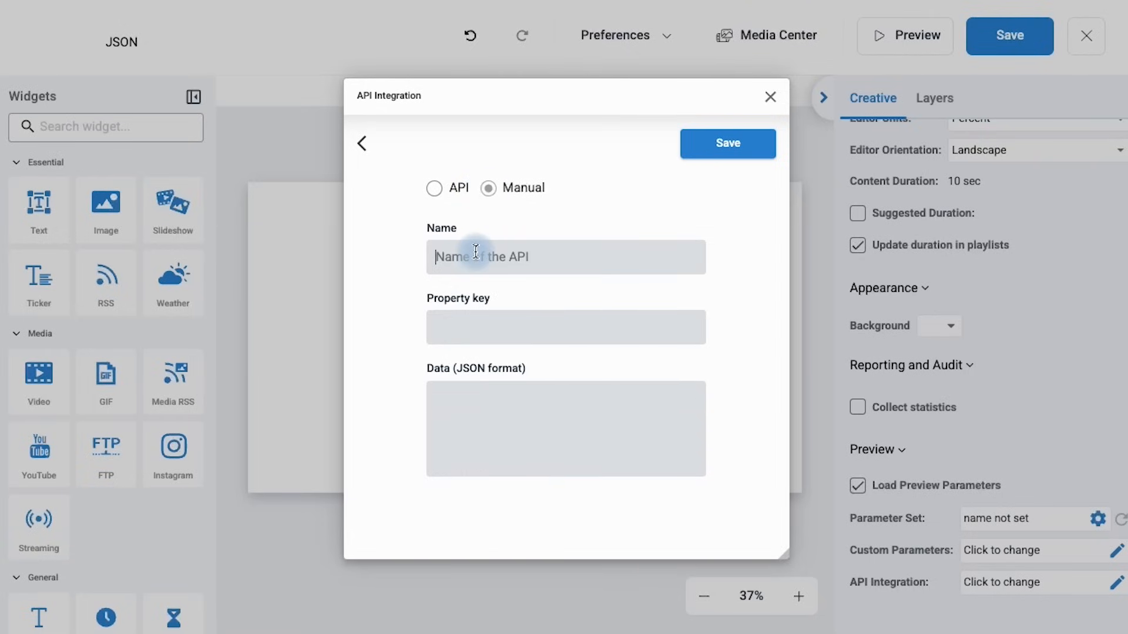
text(Air)
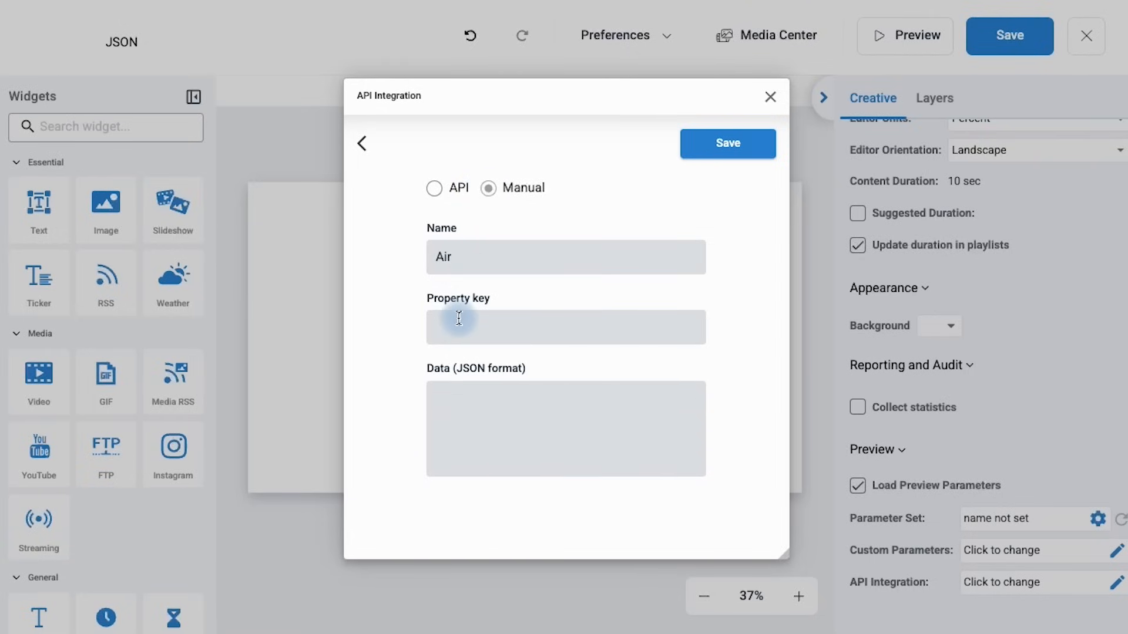
text(1)
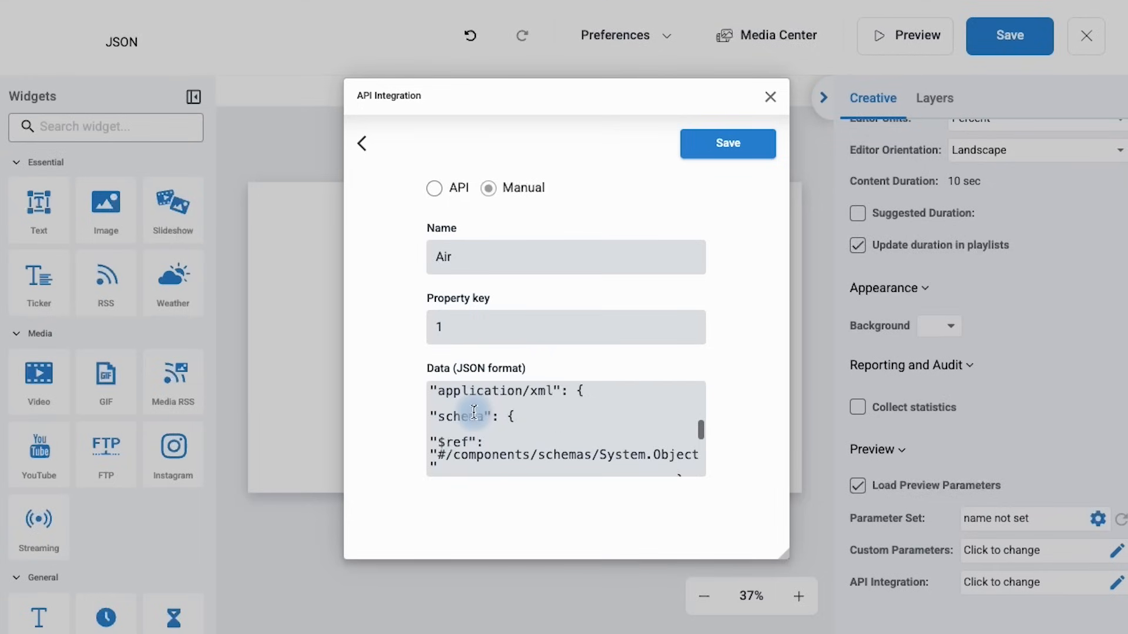
scroll(down, 3)
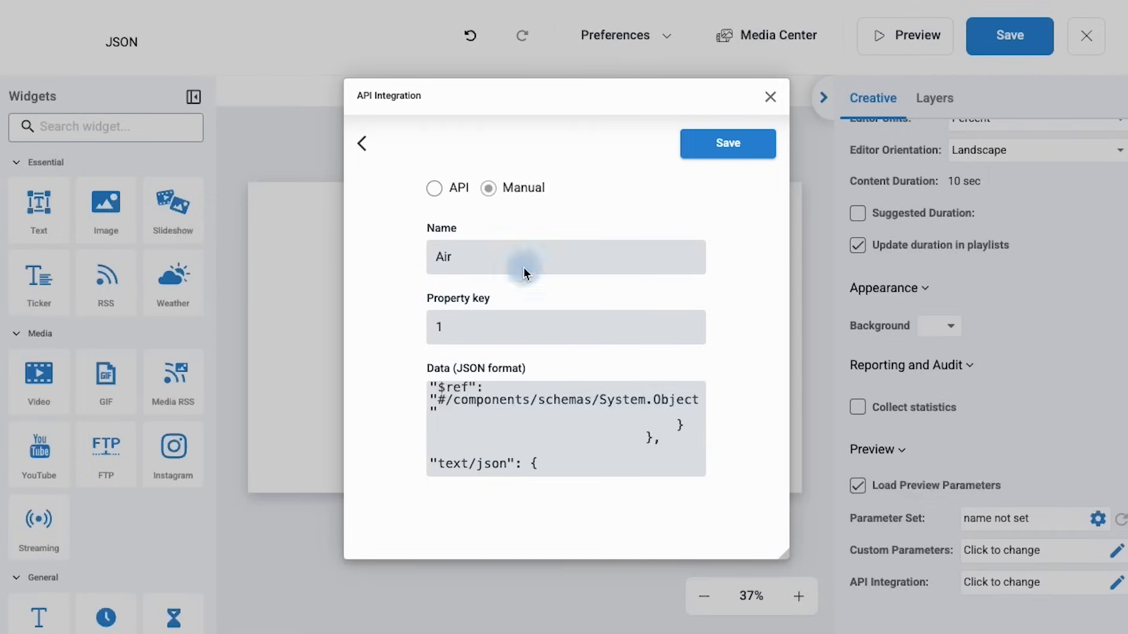
click(728, 143)
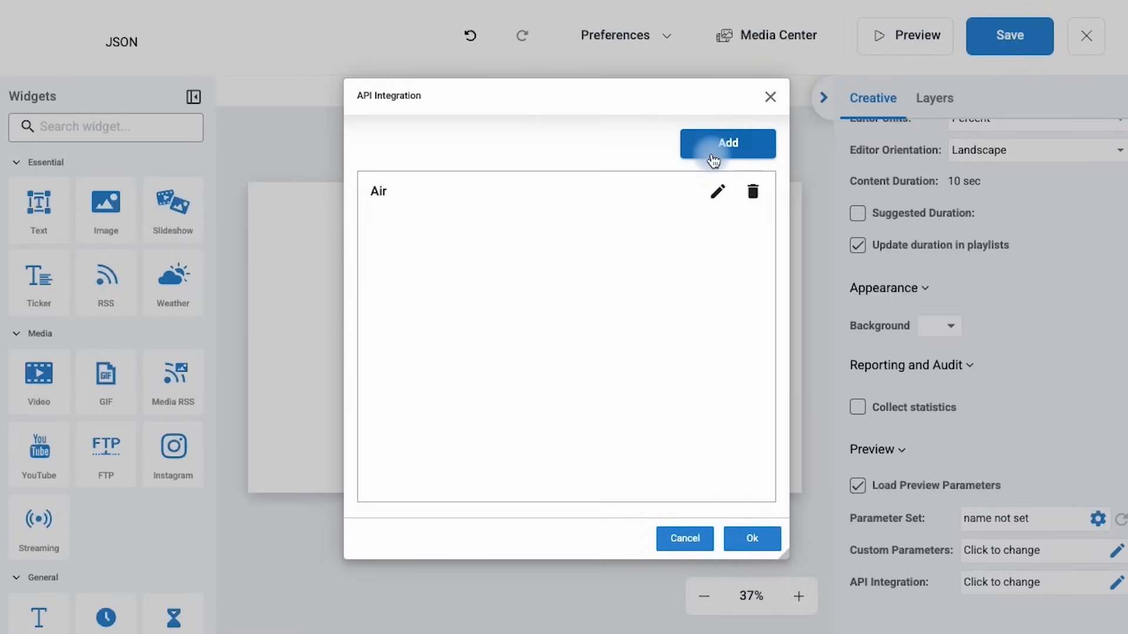
click(504, 192)
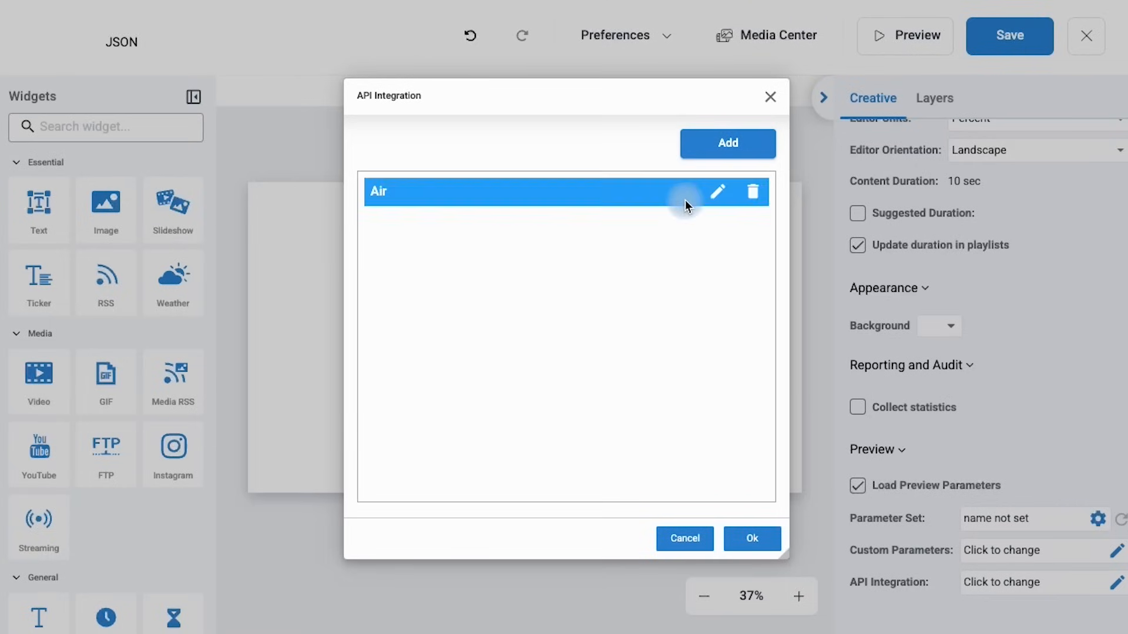
click(751, 538)
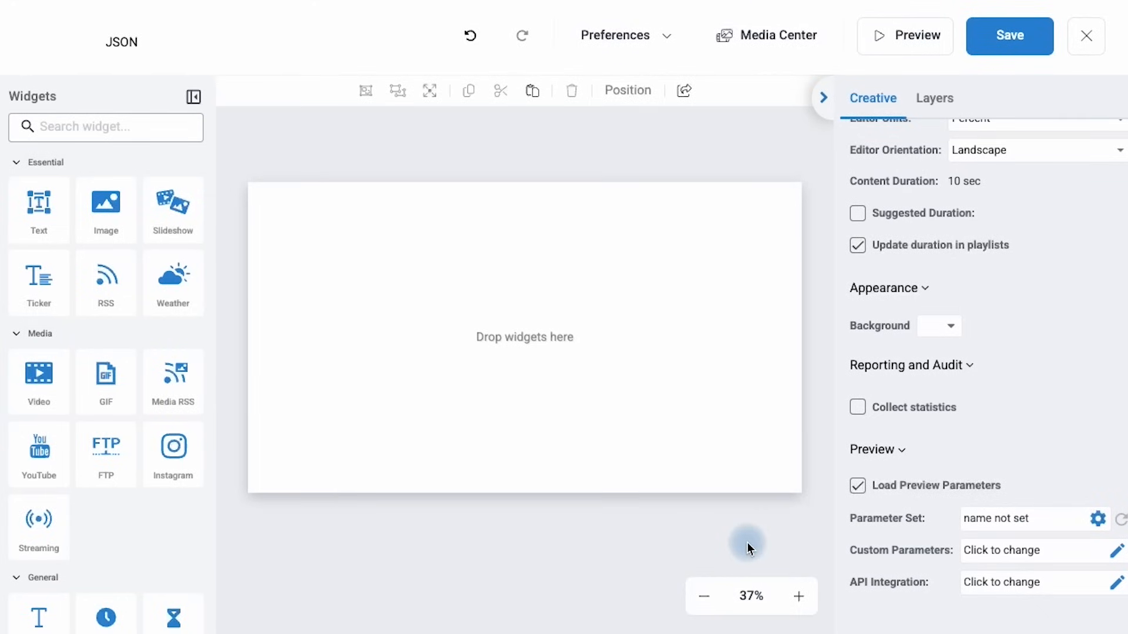
mouse_move(84, 423)
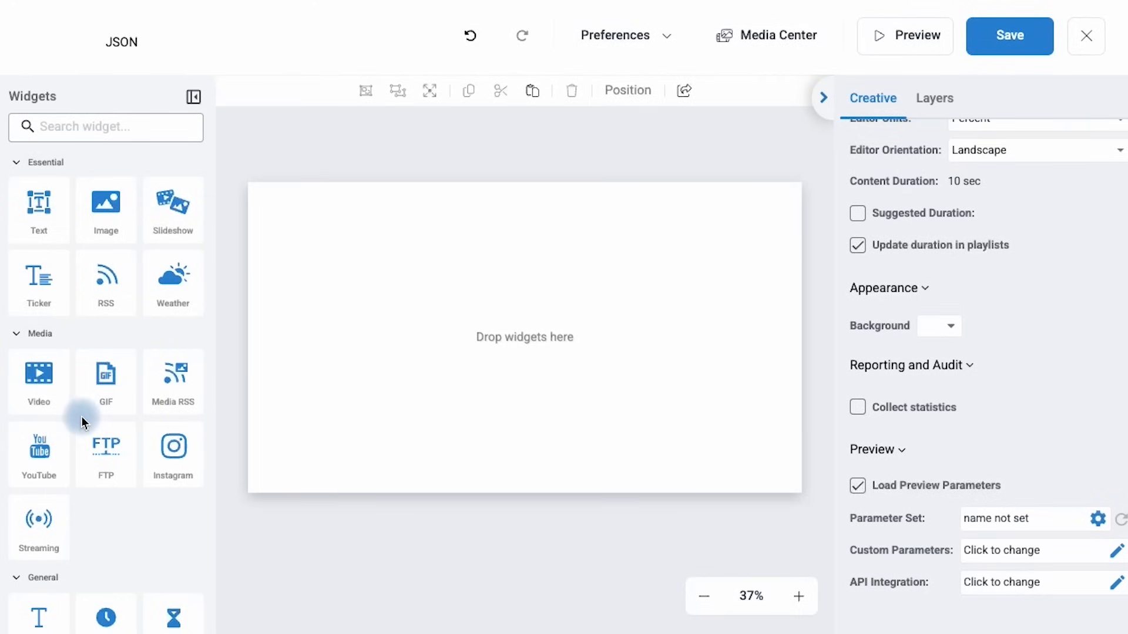
Drop a Label widget onto the canvas and move it to the top-left corner.
scroll(down, 3)
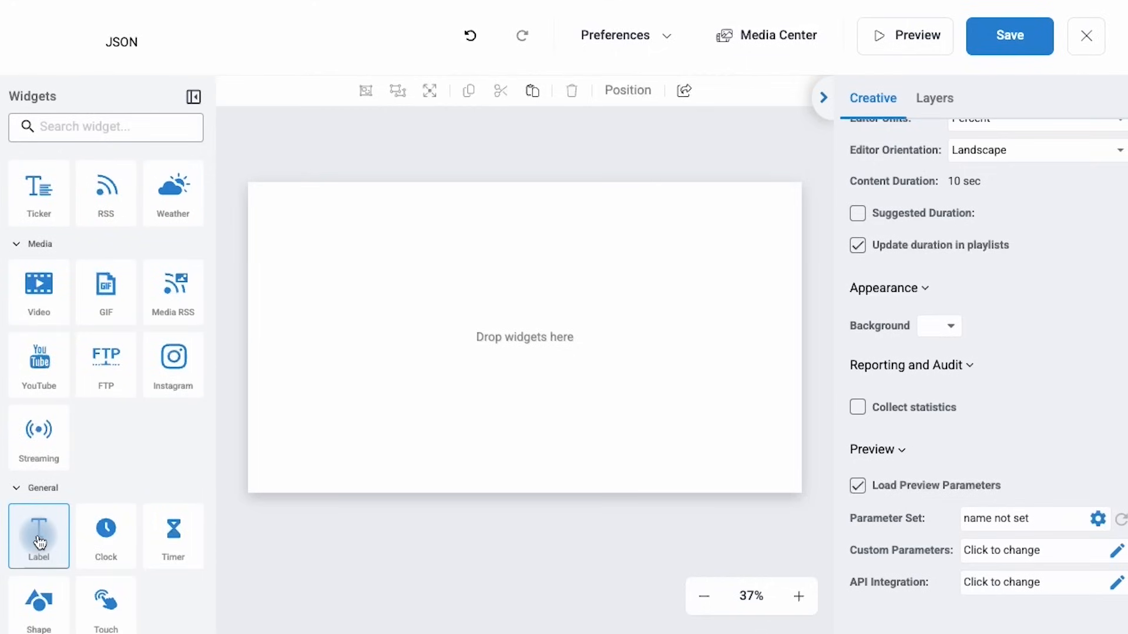
drag(38, 535, 403, 404)
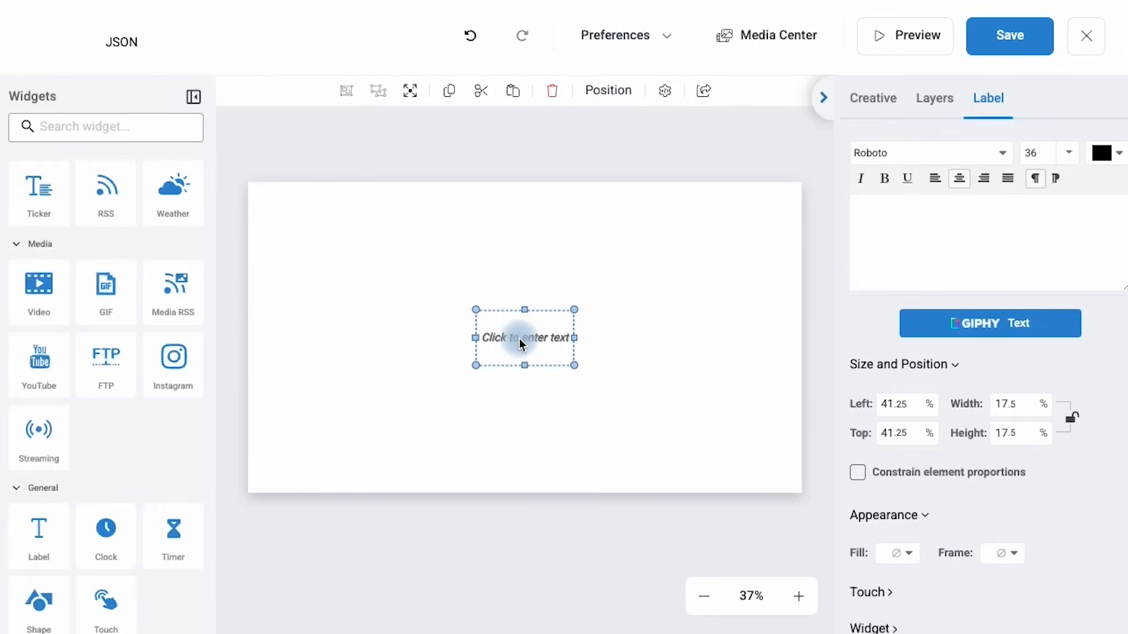
drag(523, 338, 401, 236)
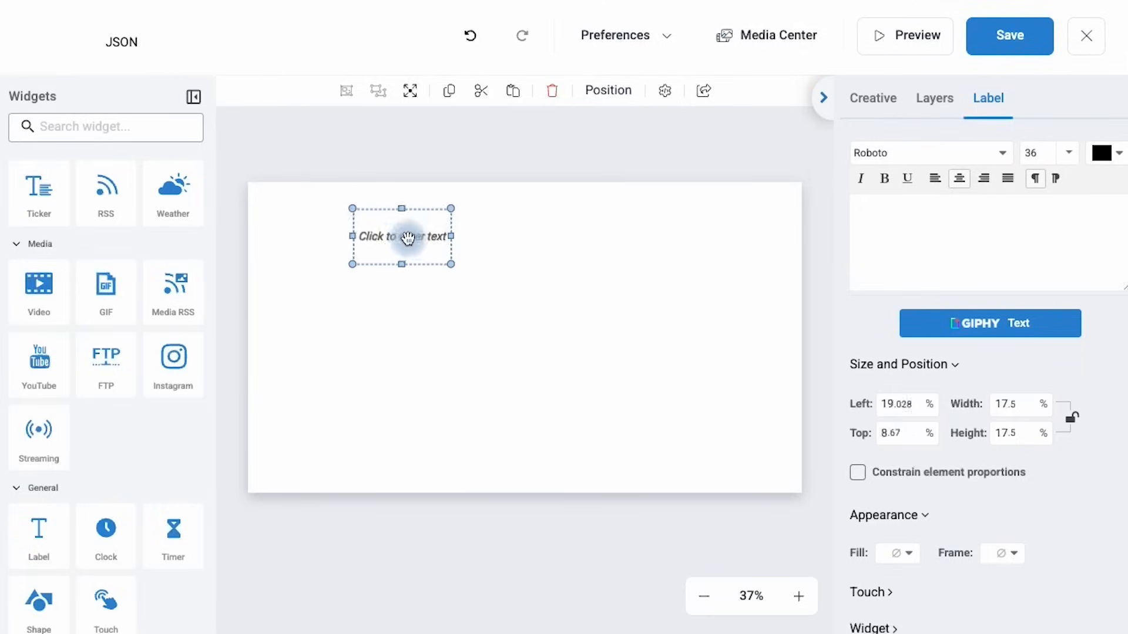
drag(402, 237, 342, 262)
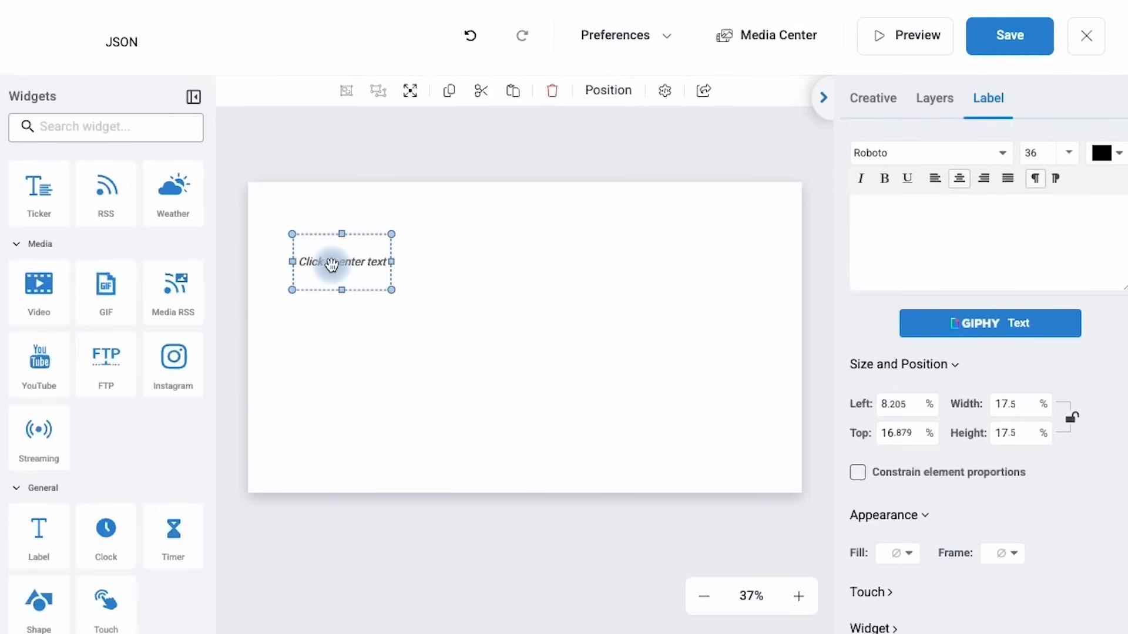
drag(340, 261, 325, 241)
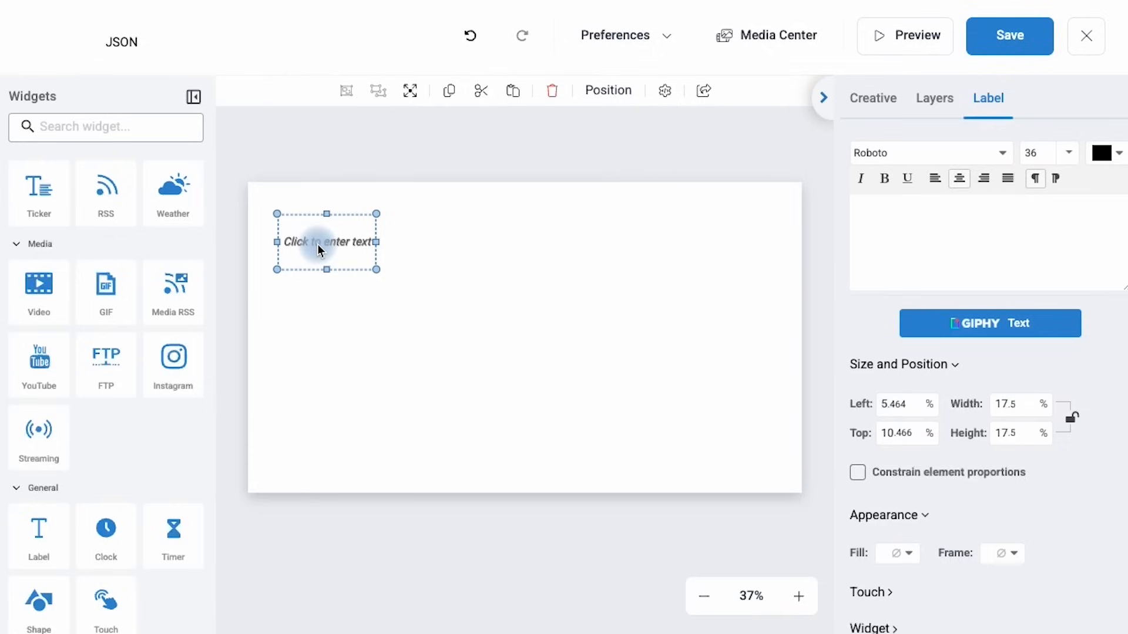
mouse_move(332, 258)
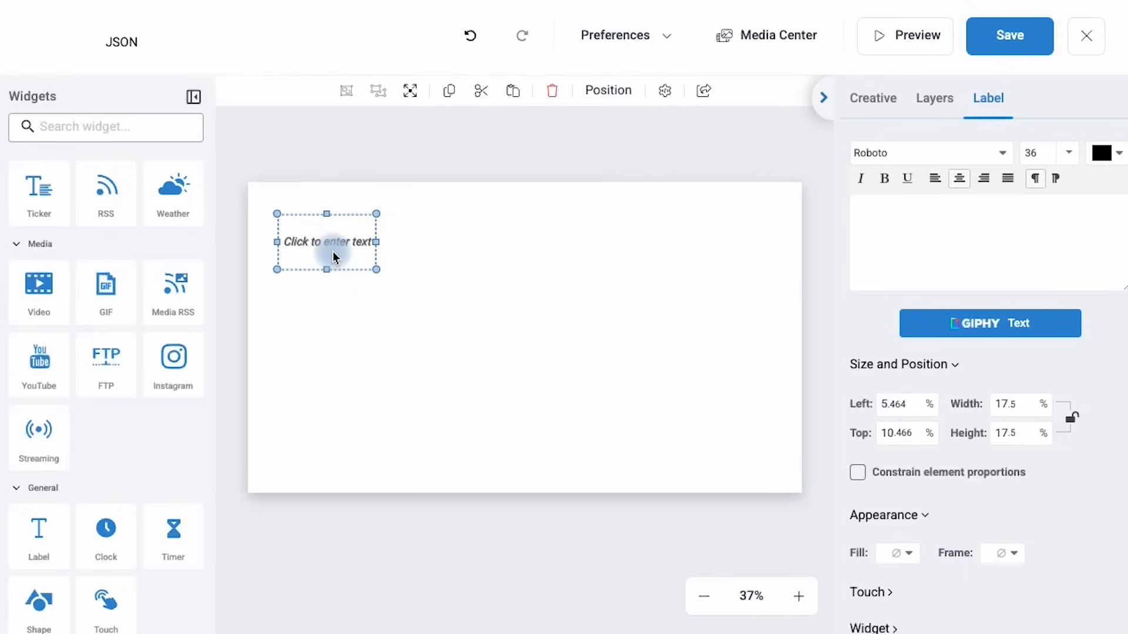
mouse_move(353, 268)
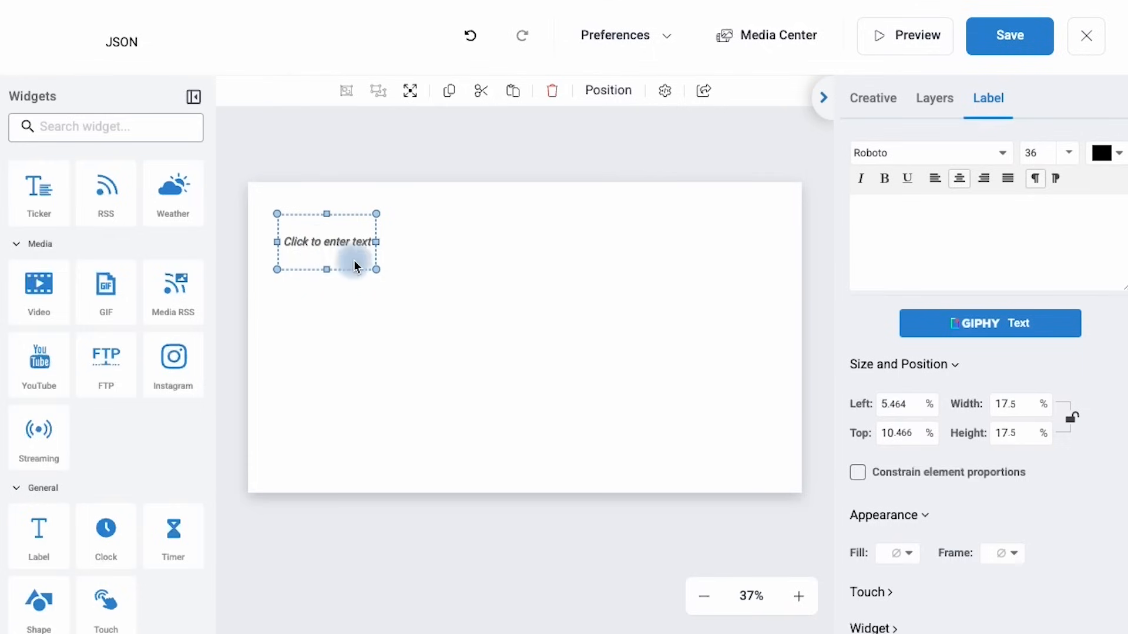
mouse_move(378, 269)
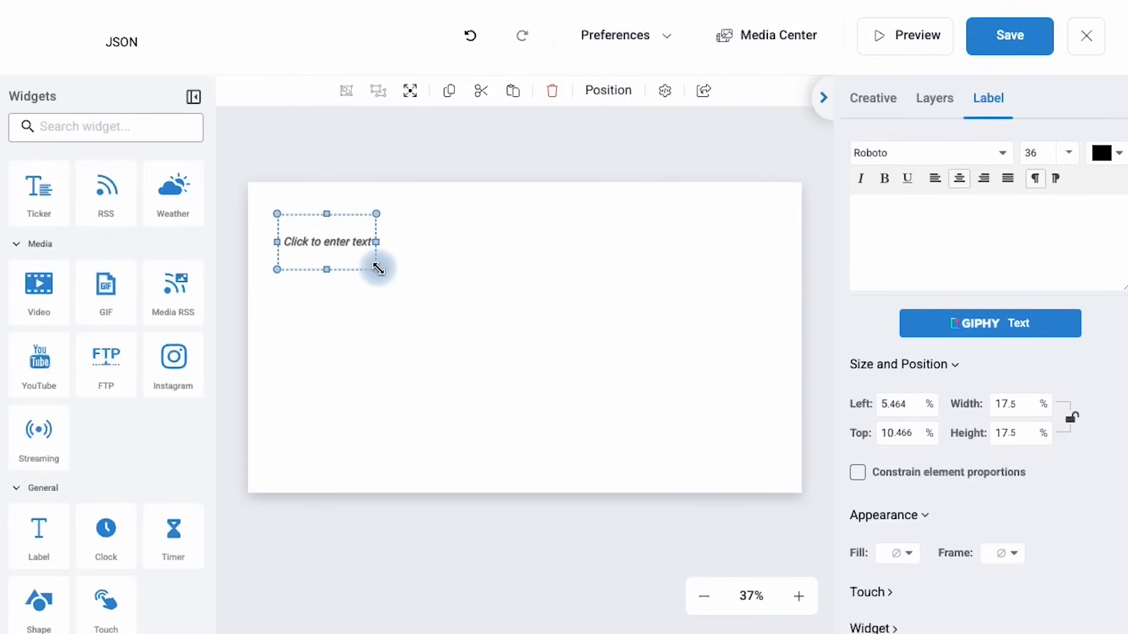
Resize the label to about 27% wide by 20% tall.
drag(378, 270, 594, 420)
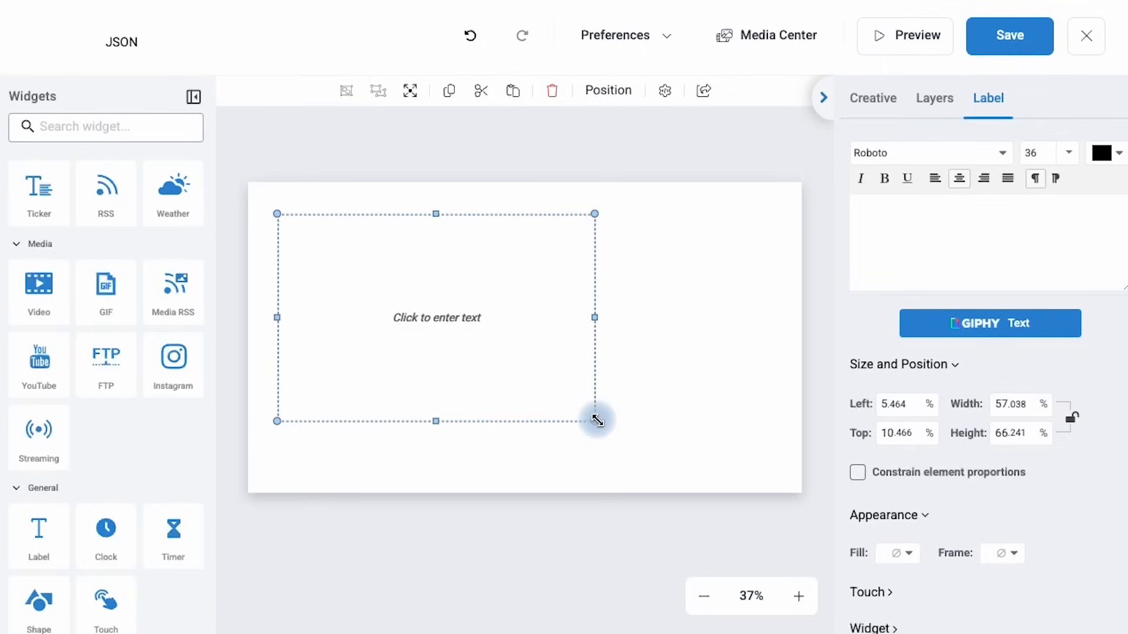
drag(594, 420, 602, 410)
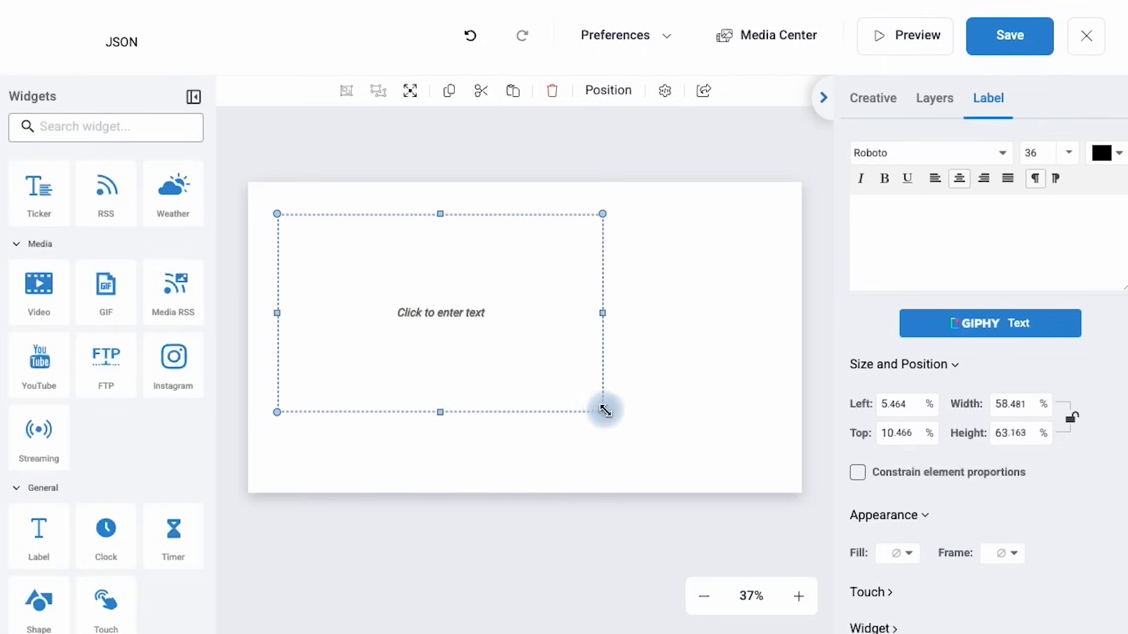
drag(603, 411, 432, 276)
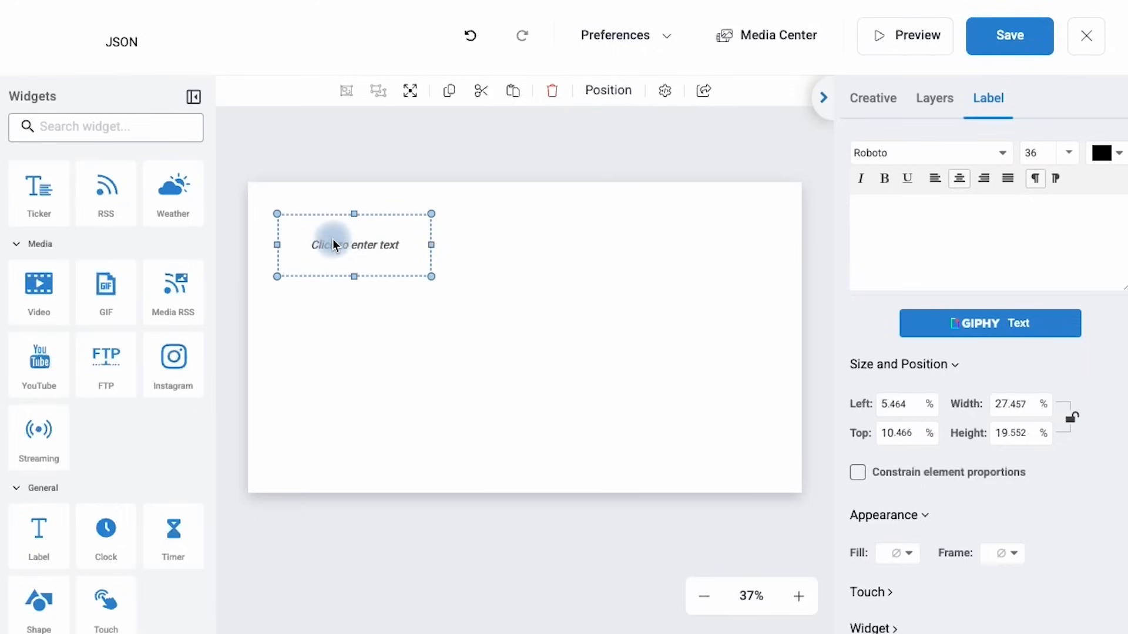
mouse_move(340, 247)
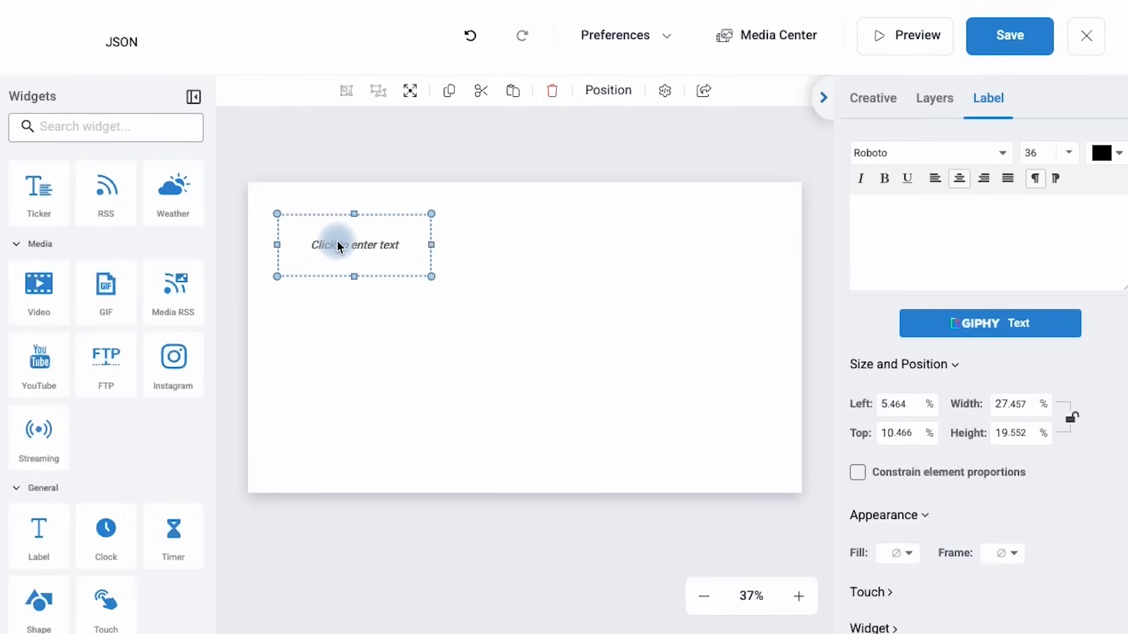
mouse_move(595, 119)
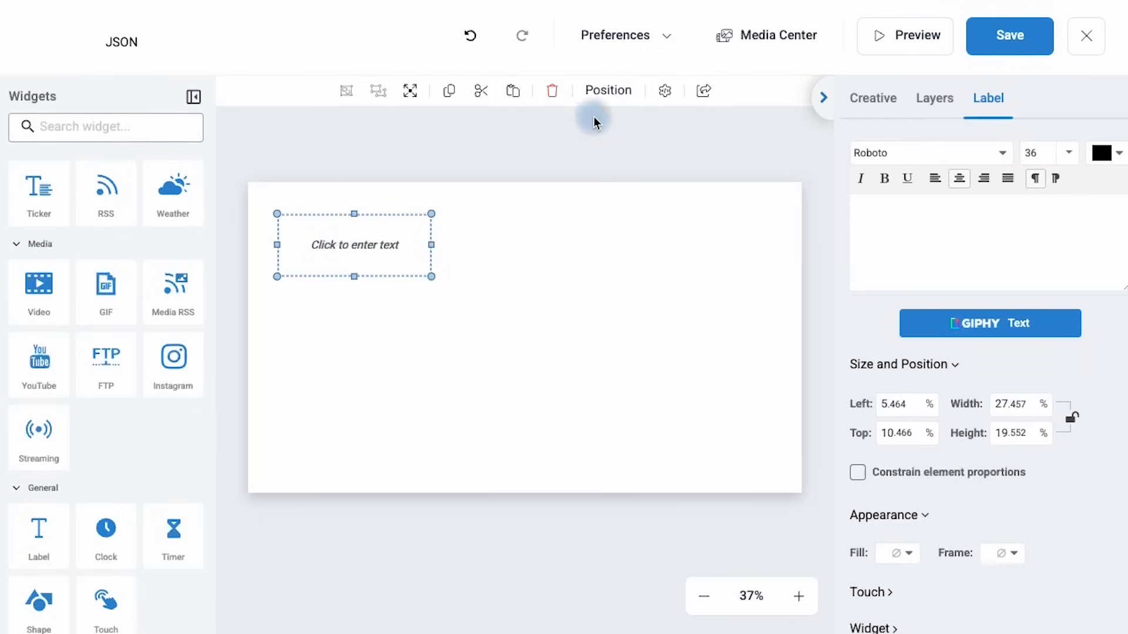
mouse_move(664, 91)
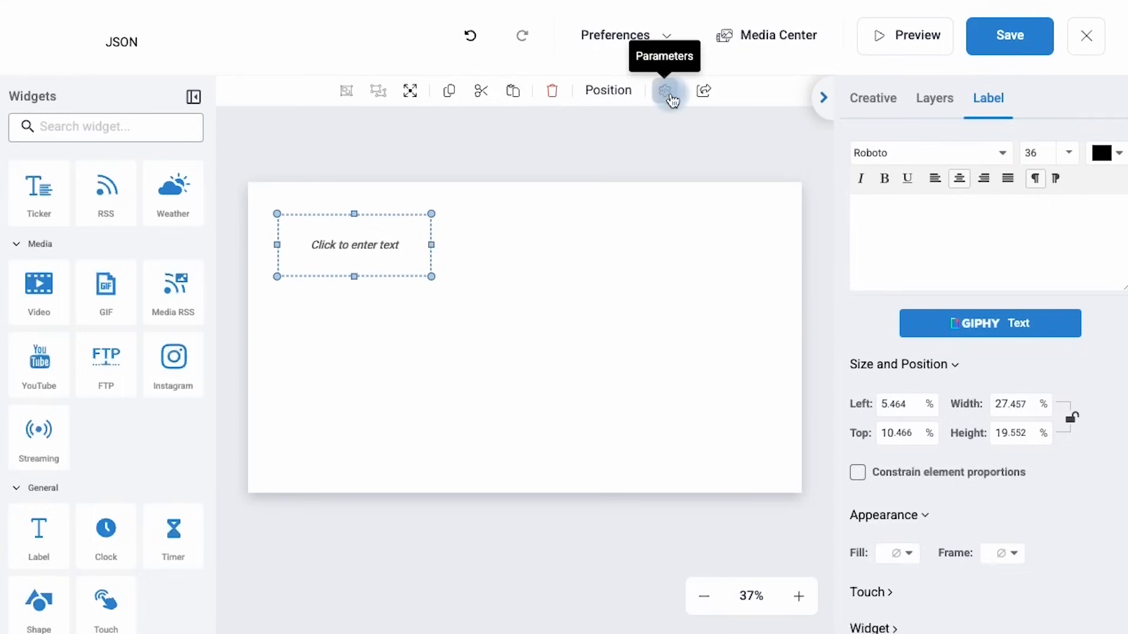
click(663, 90)
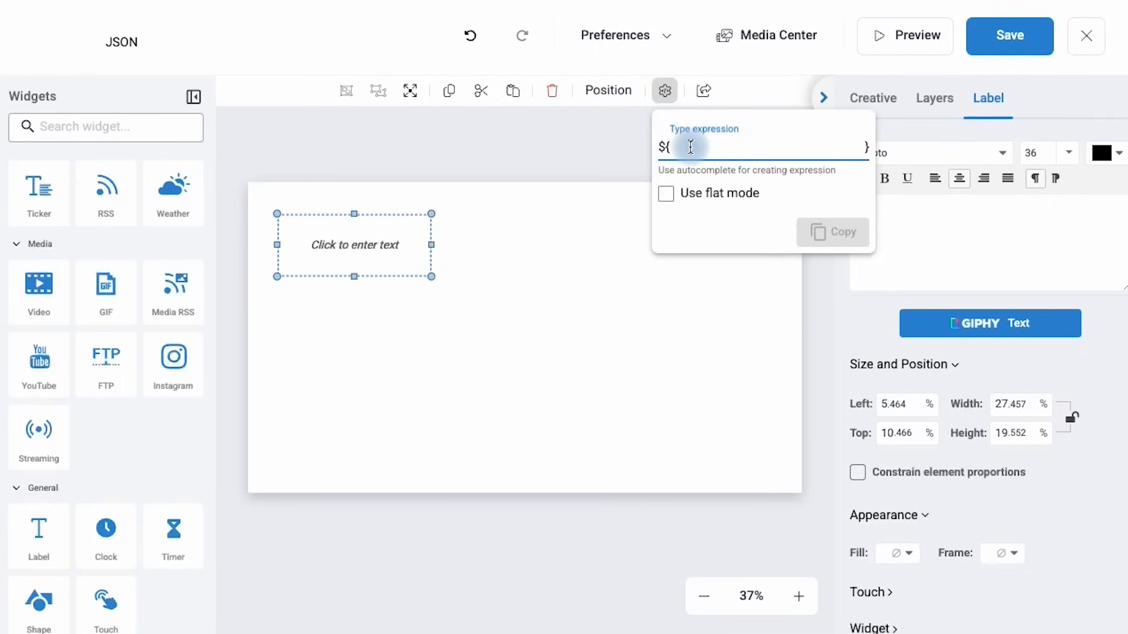
text(@customapi)
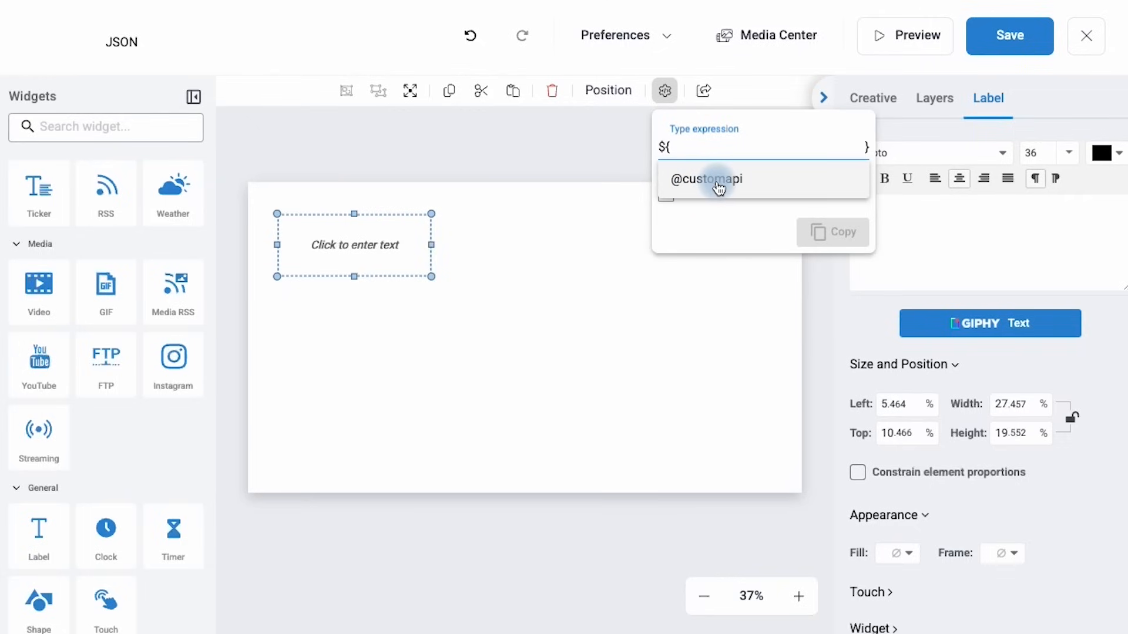
click(708, 179)
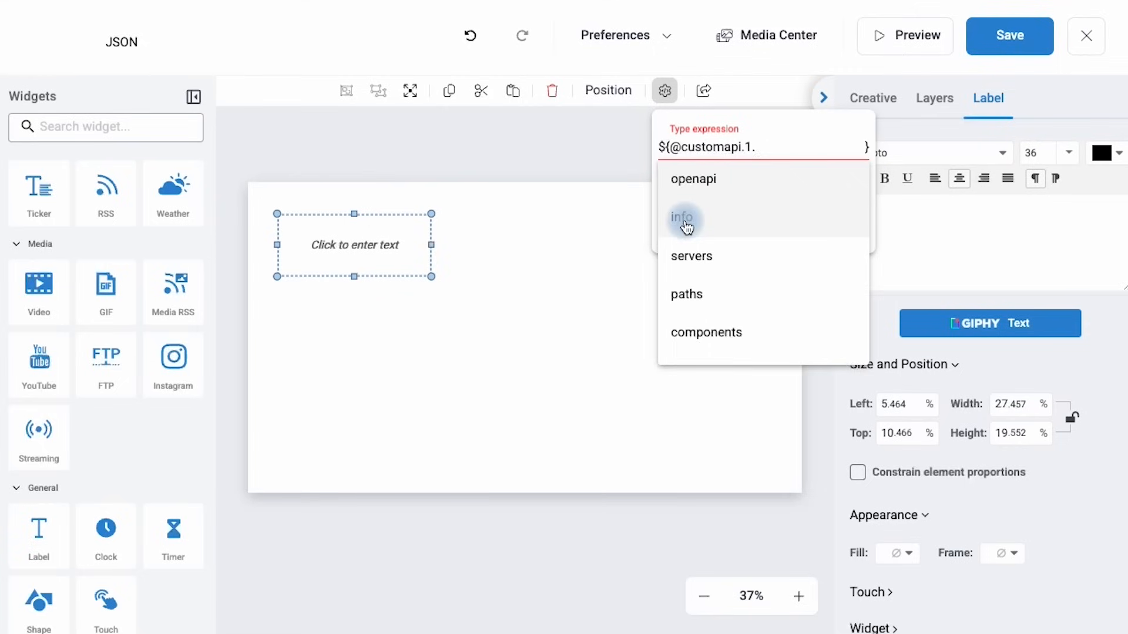
click(681, 218)
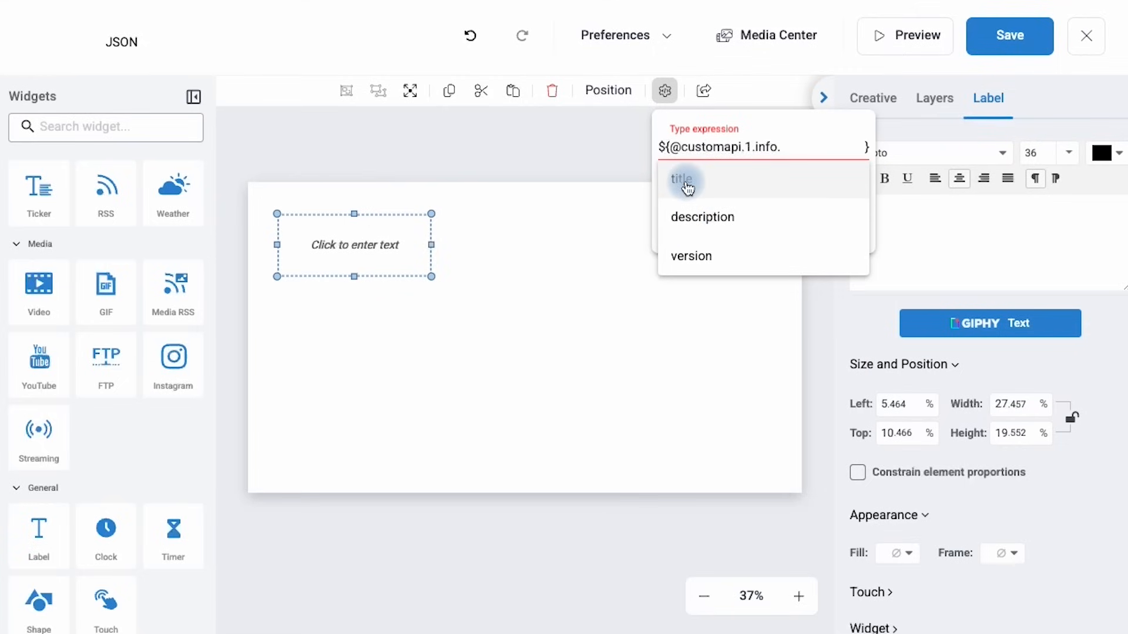
click(682, 179)
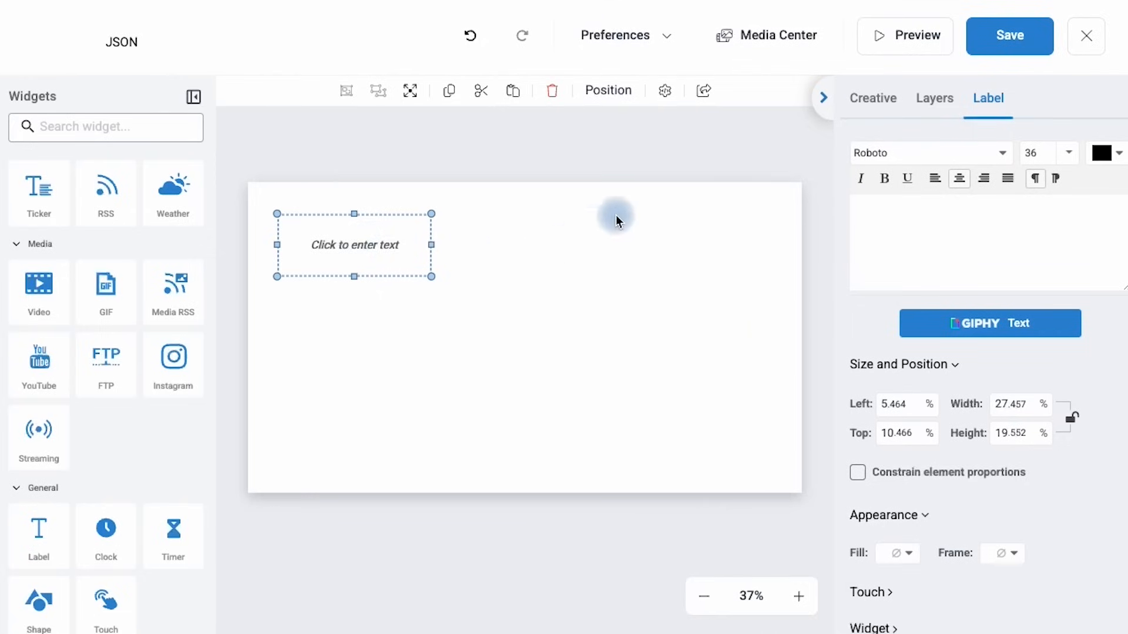
mouse_move(862, 179)
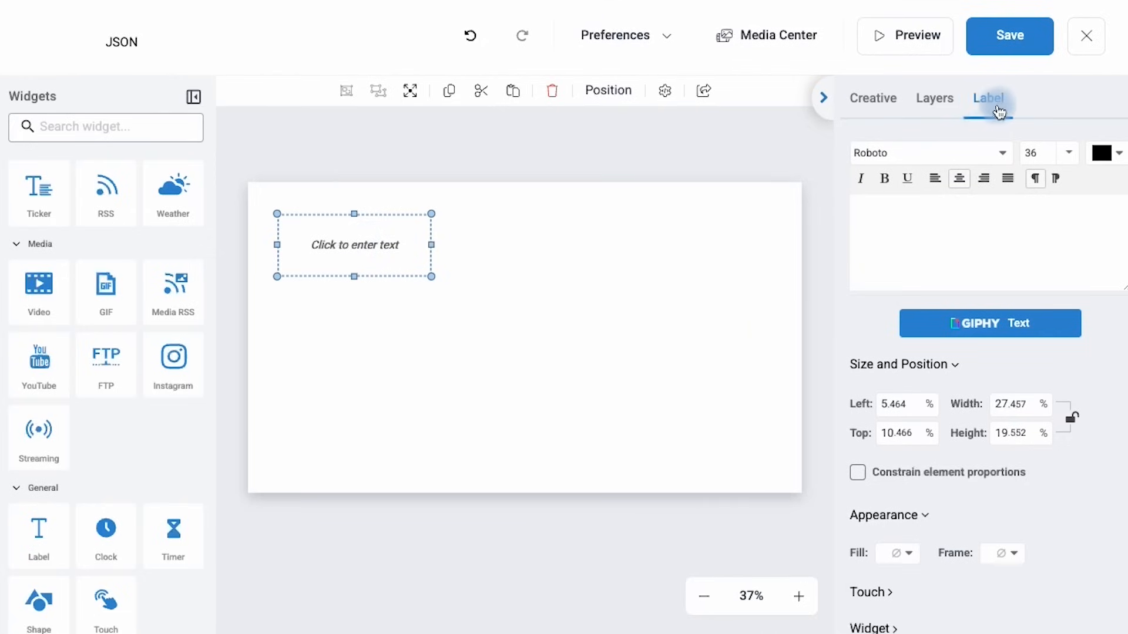
mouse_move(1023, 136)
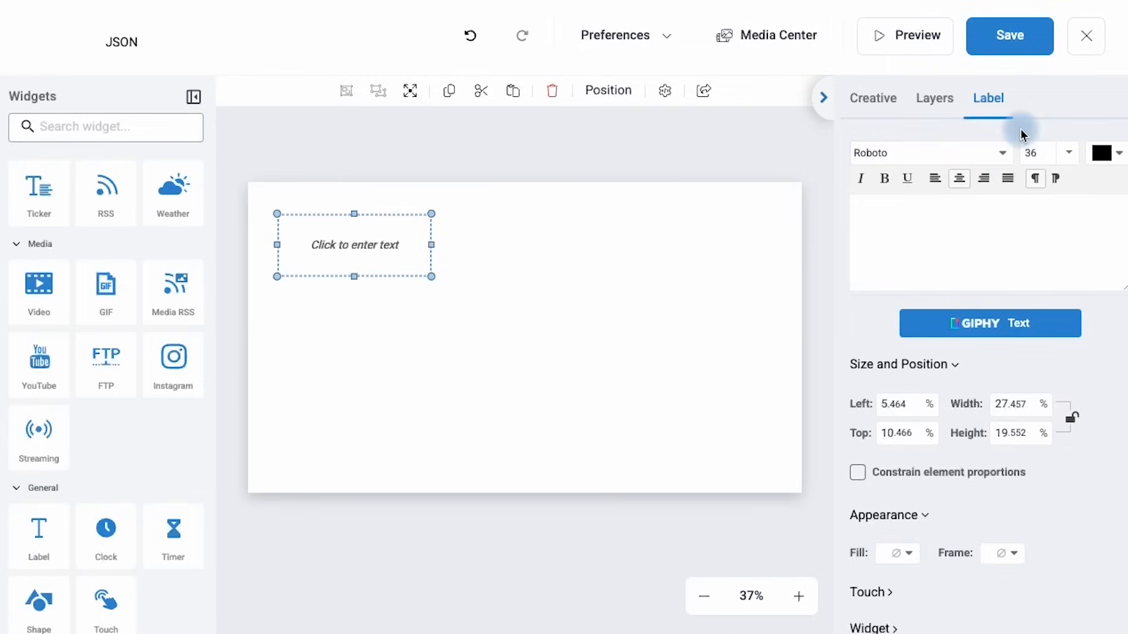
Set the label's text colour to blue #3366ff, leaving the font unchanged.
click(929, 153)
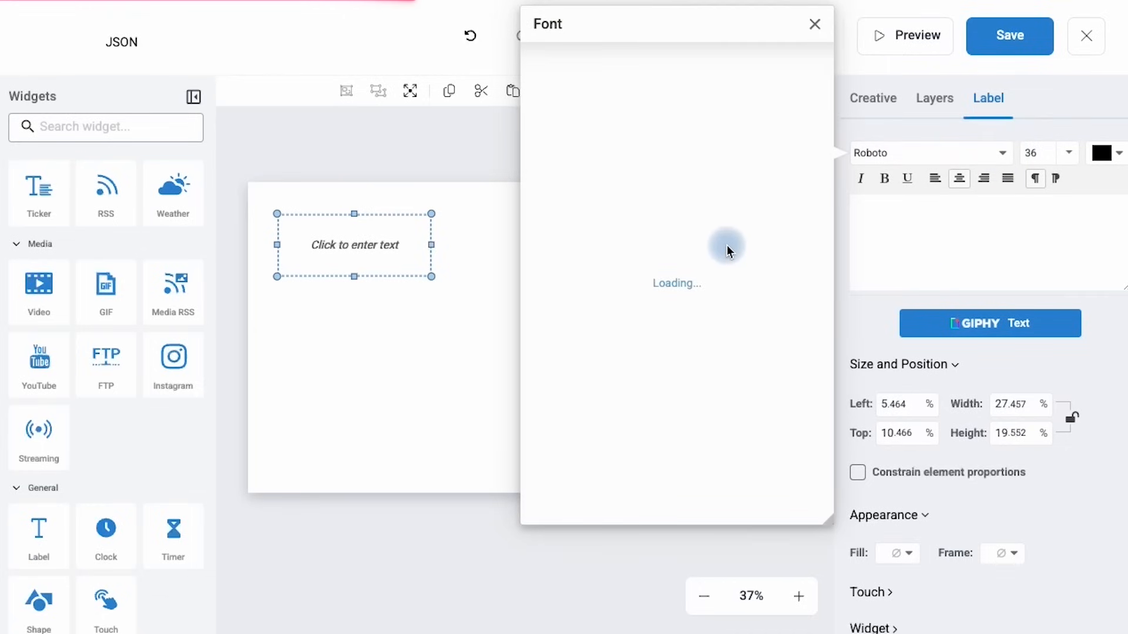
mouse_move(725, 282)
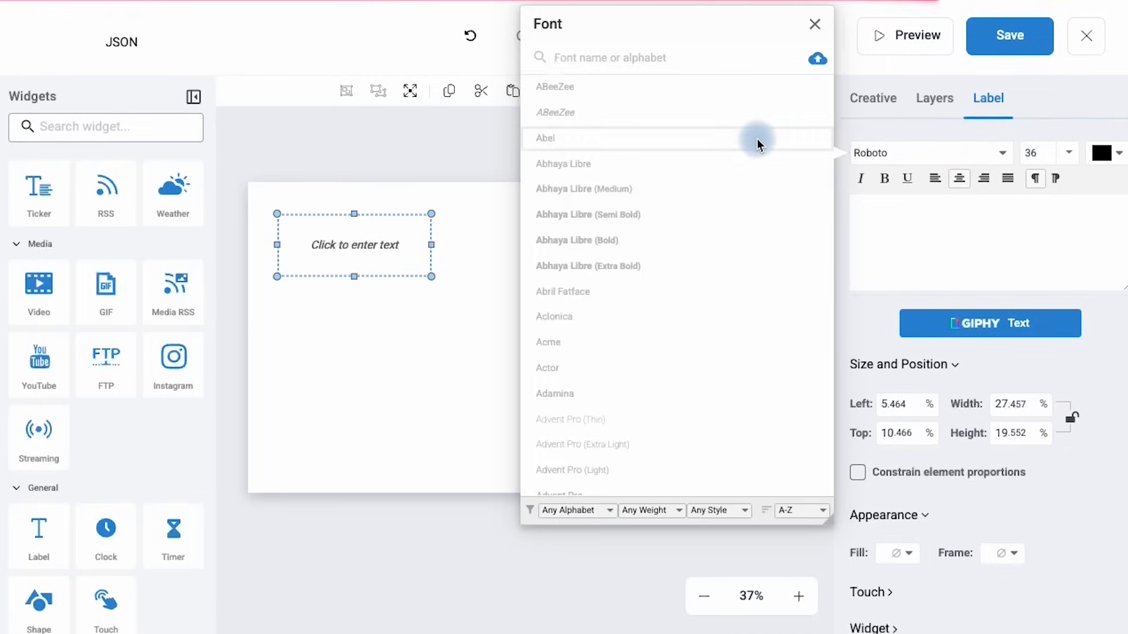
mouse_move(817, 59)
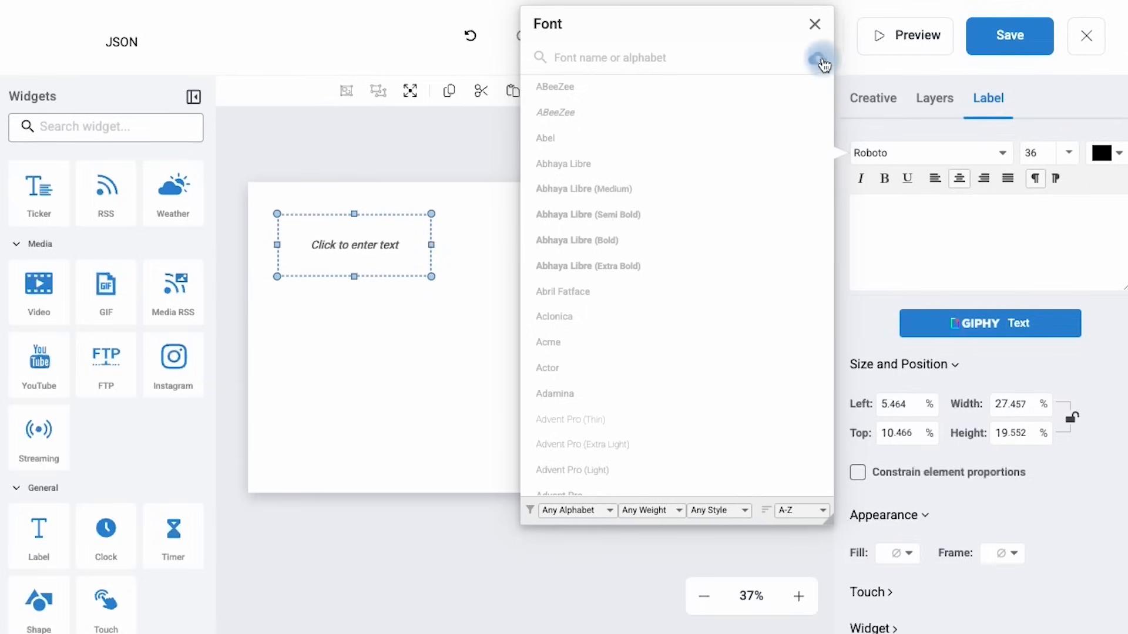
click(814, 23)
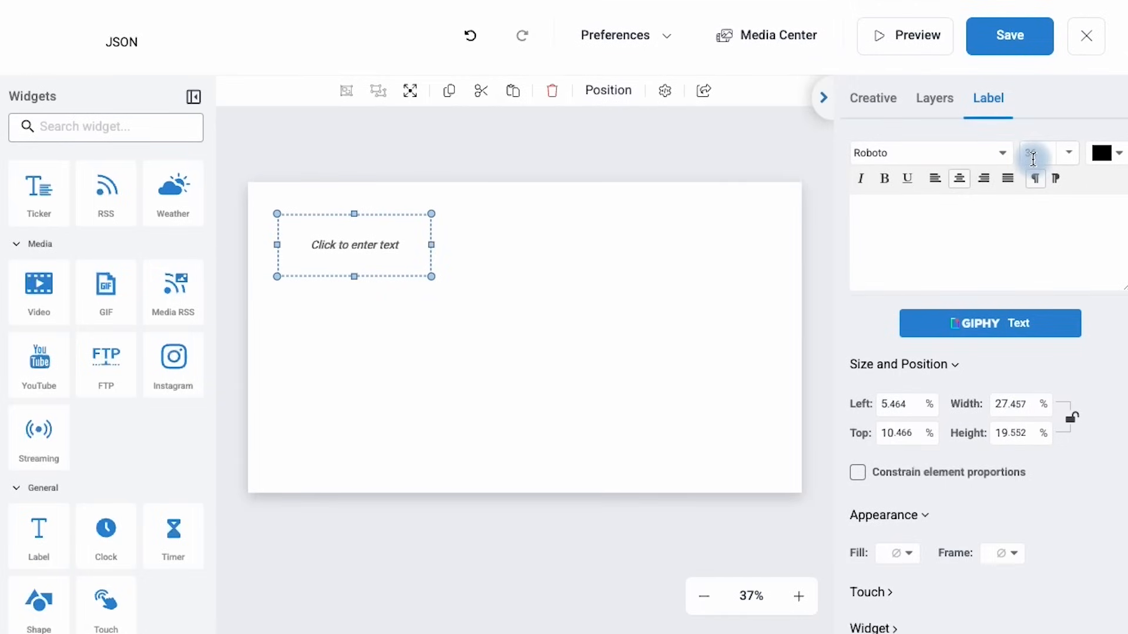
click(1103, 153)
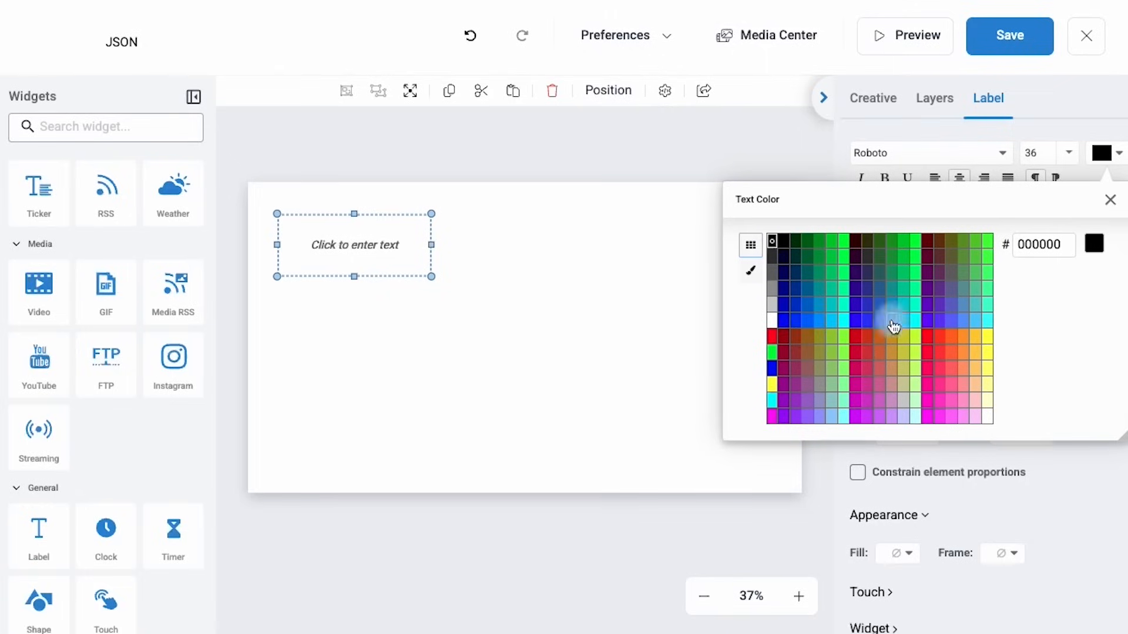
click(879, 320)
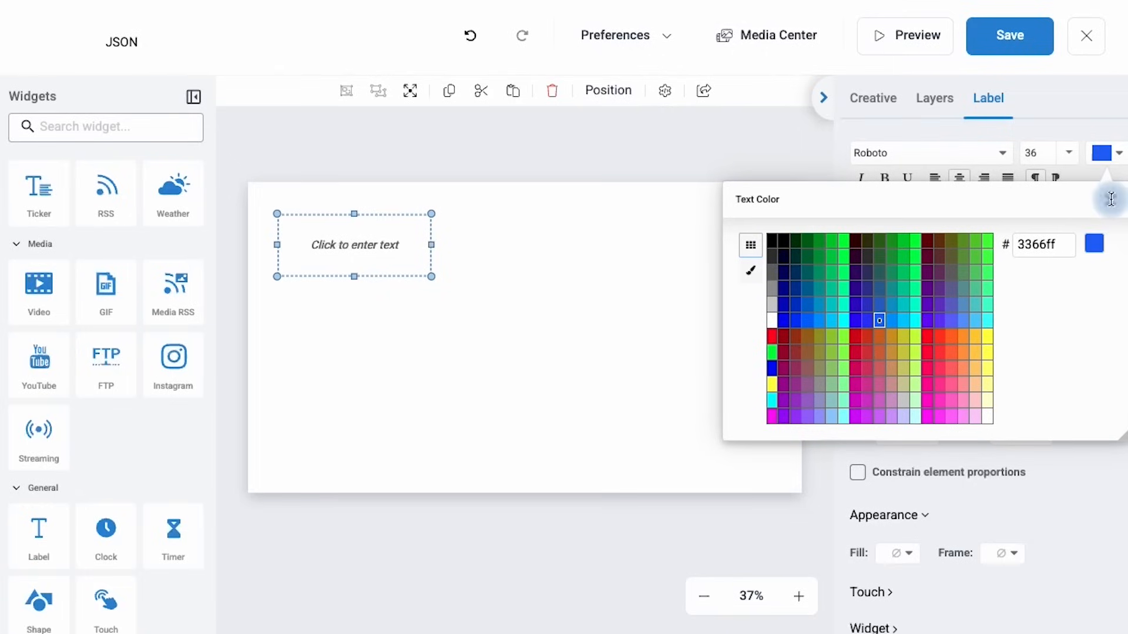
click(1111, 198)
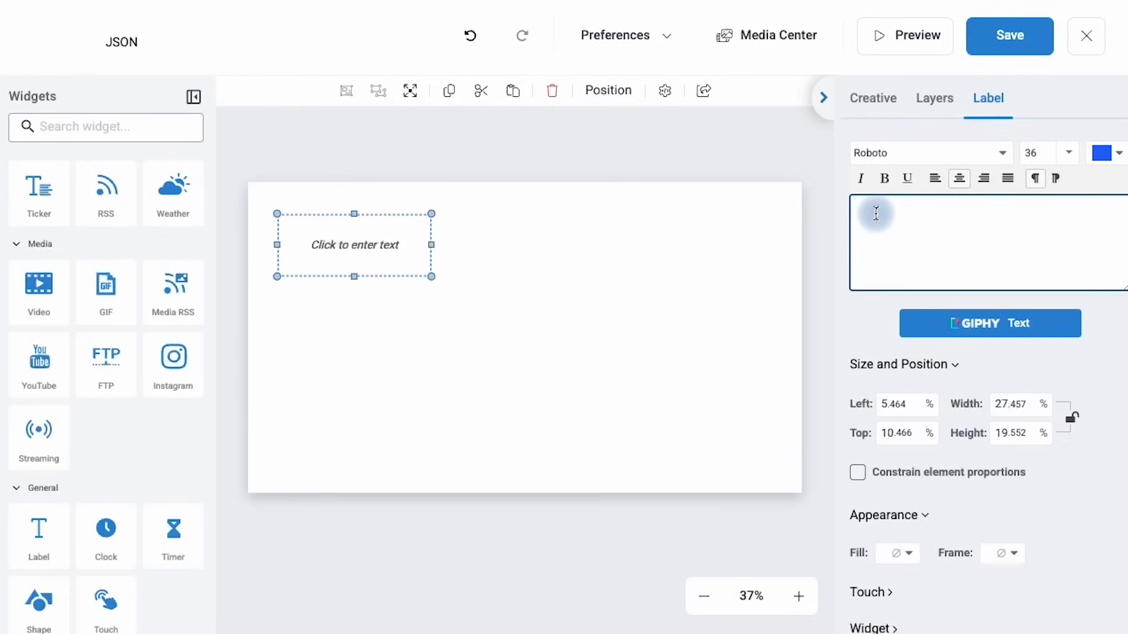
text(${@customapi.1.info.title})
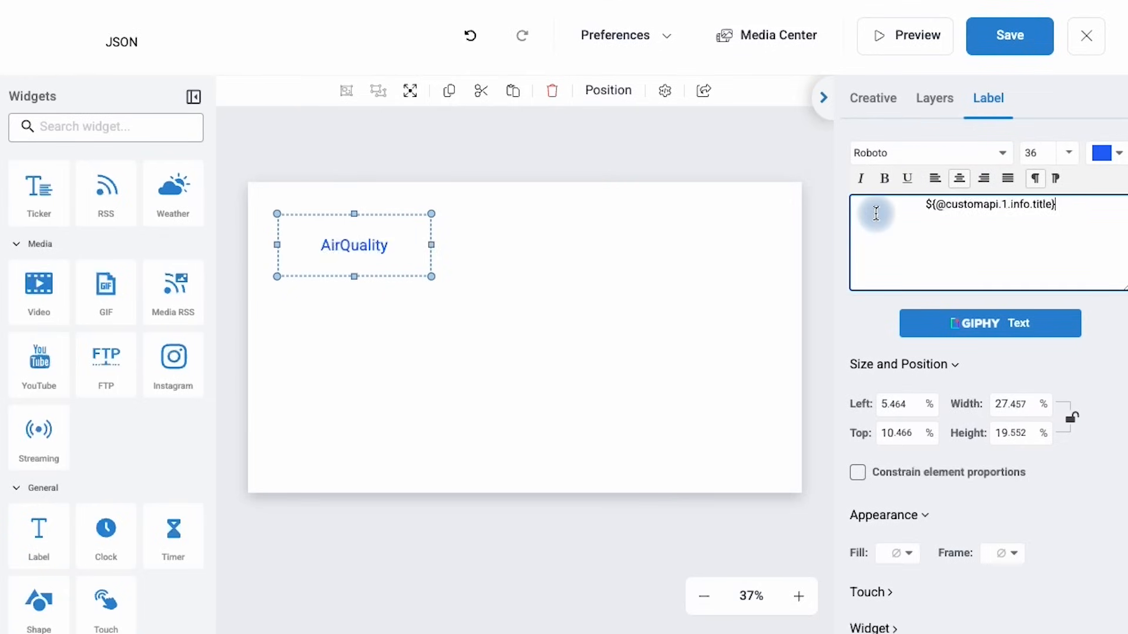
mouse_move(810, 363)
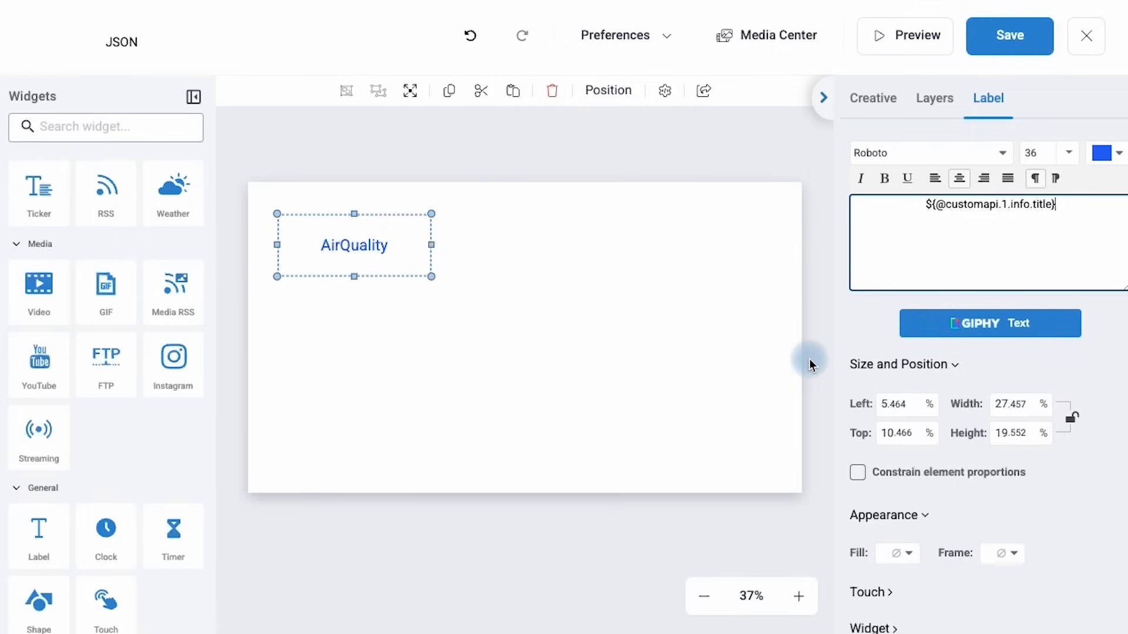
mouse_move(813, 359)
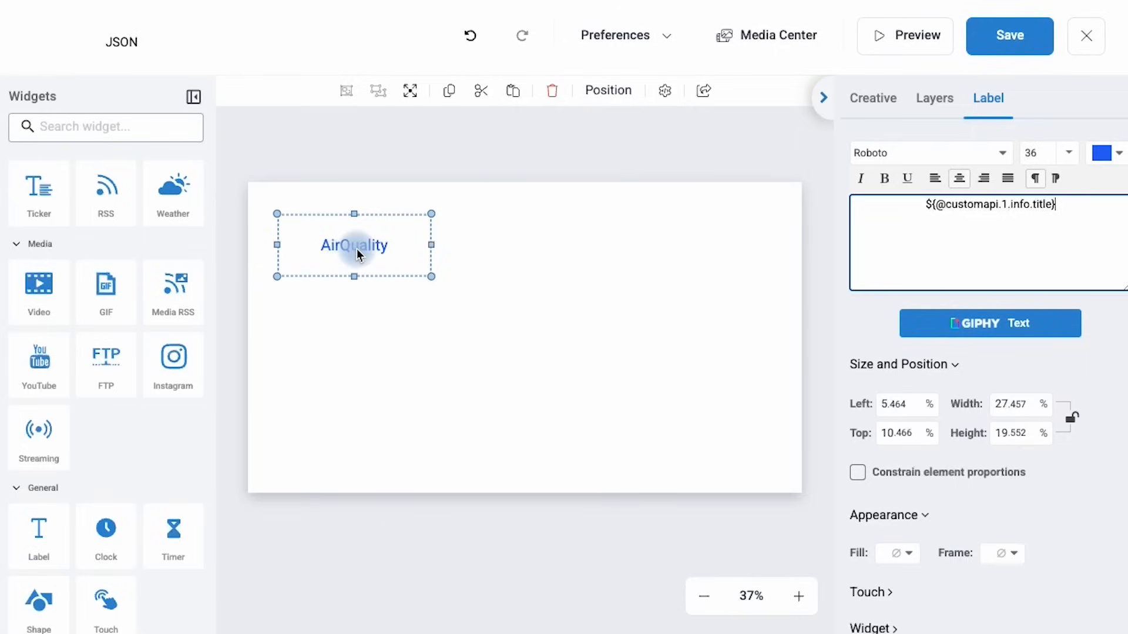
mouse_move(281, 311)
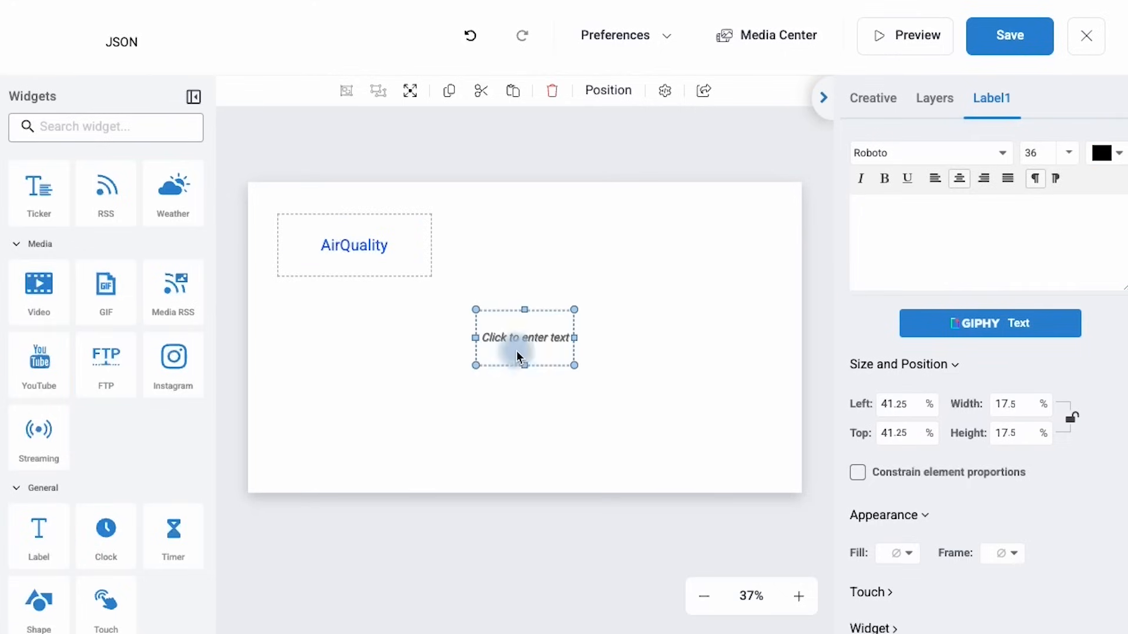
drag(523, 338, 328, 313)
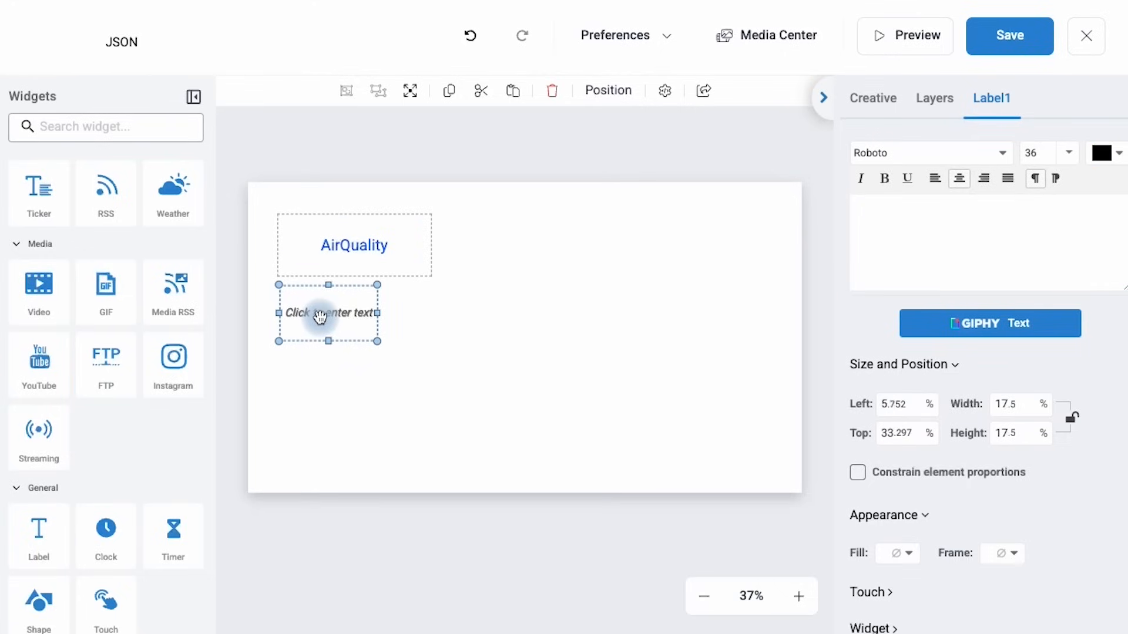
drag(381, 343, 430, 355)
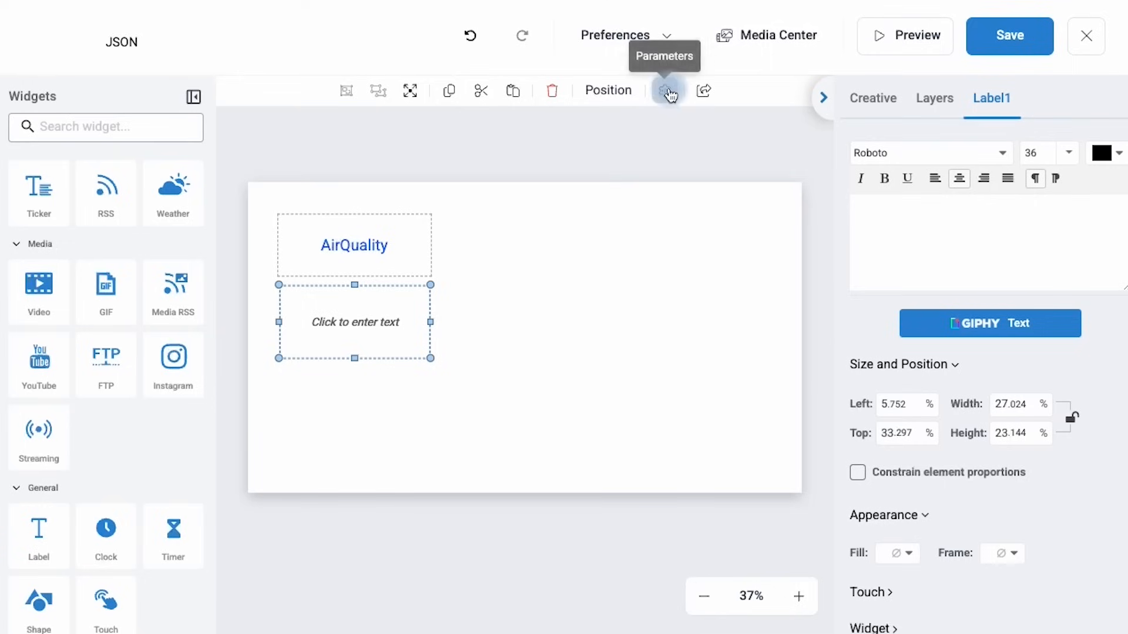
click(664, 90)
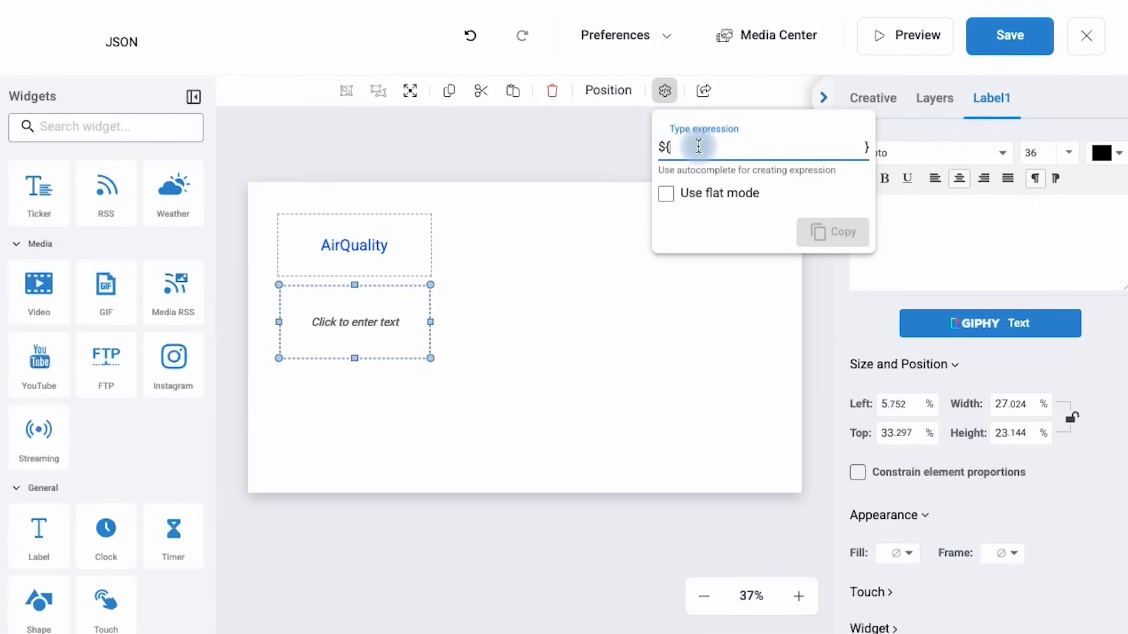
text(@customapi.1.)
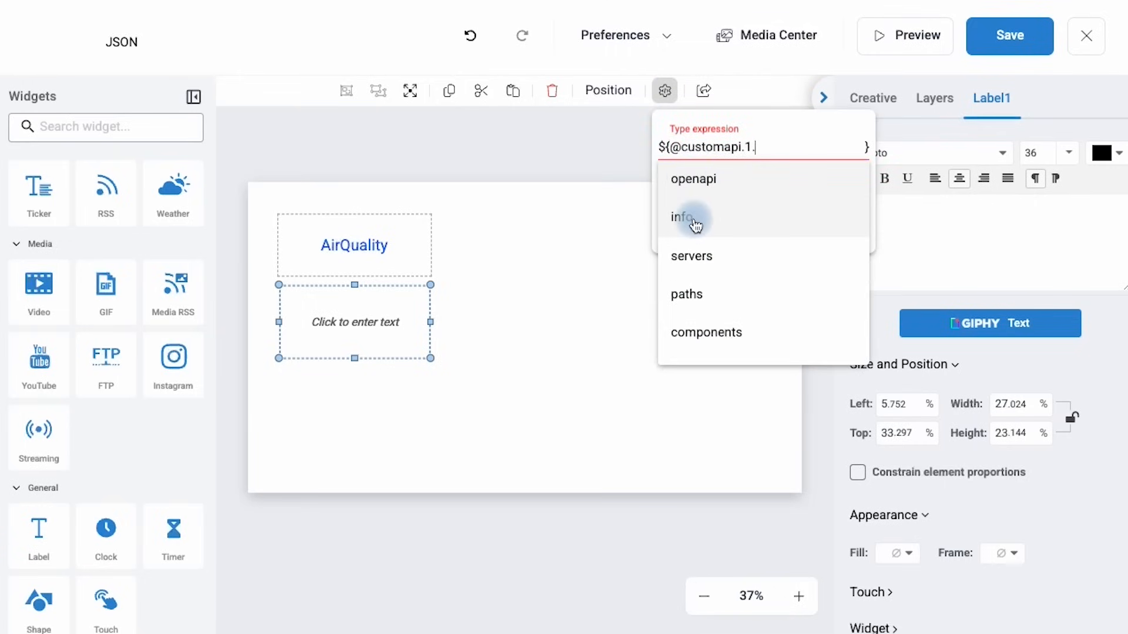
click(681, 217)
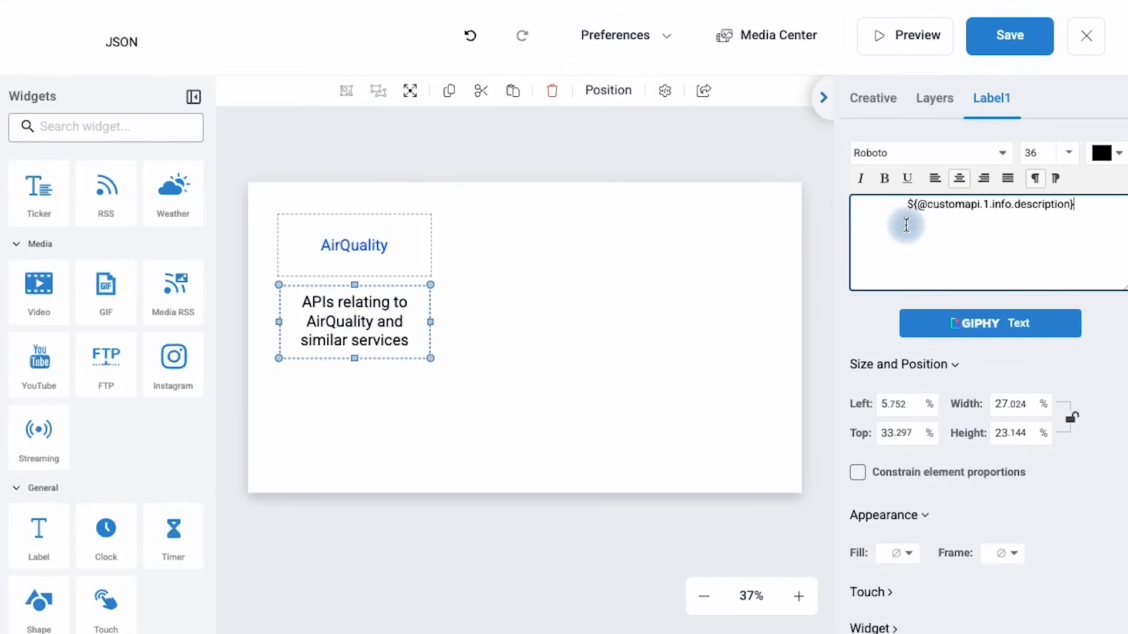
mouse_move(430, 358)
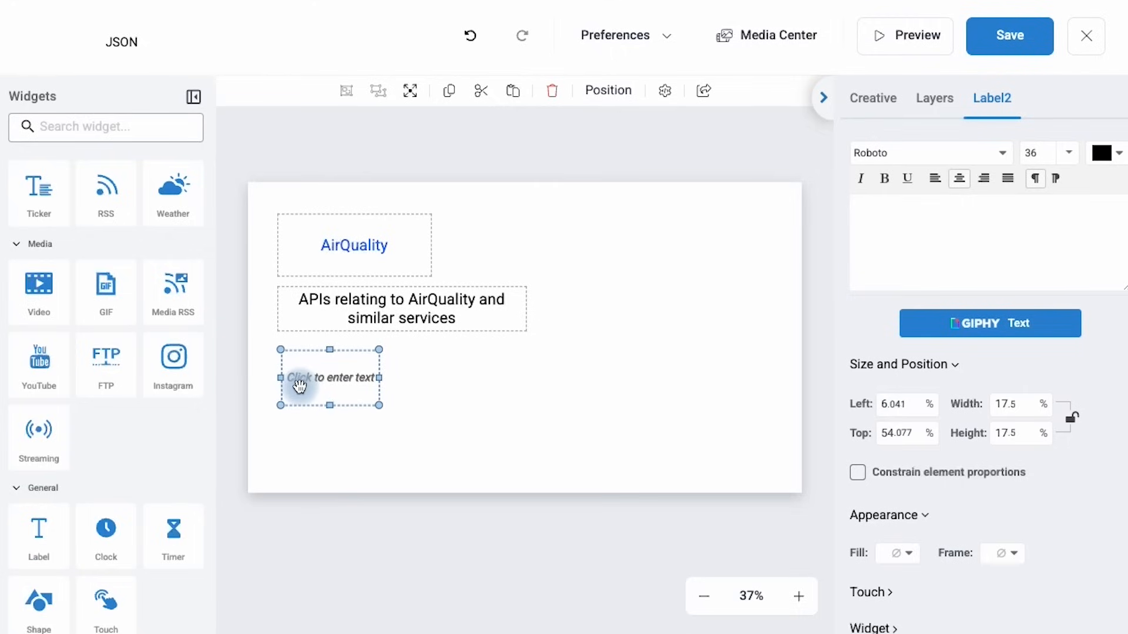
mouse_move(382, 379)
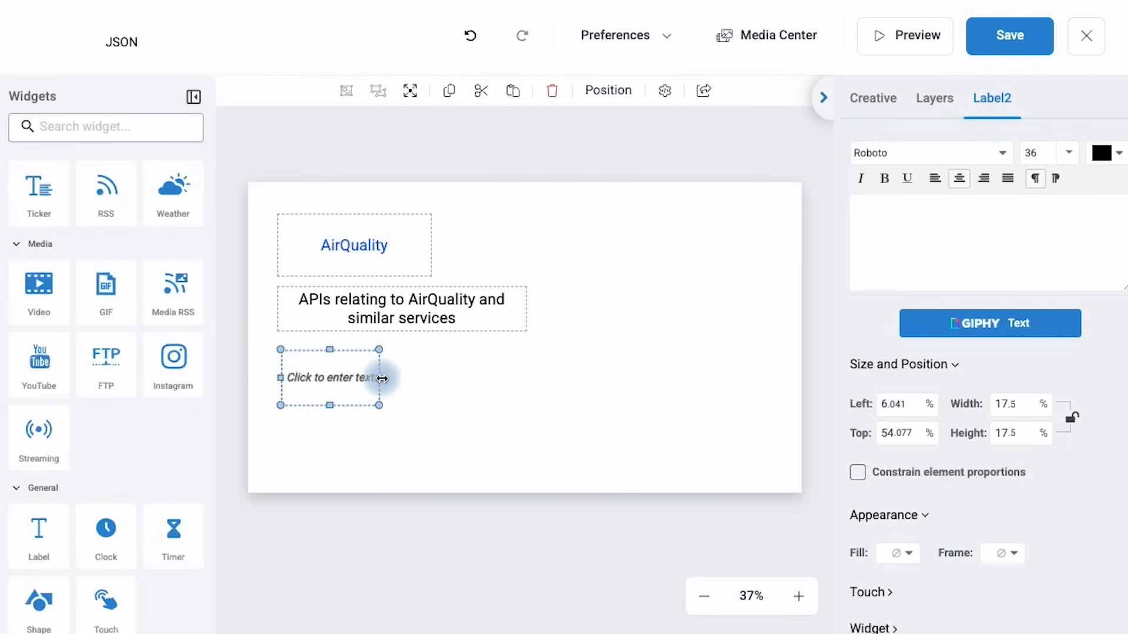
Widen the third label below the description to about 44% of the canvas.
drag(381, 379, 527, 389)
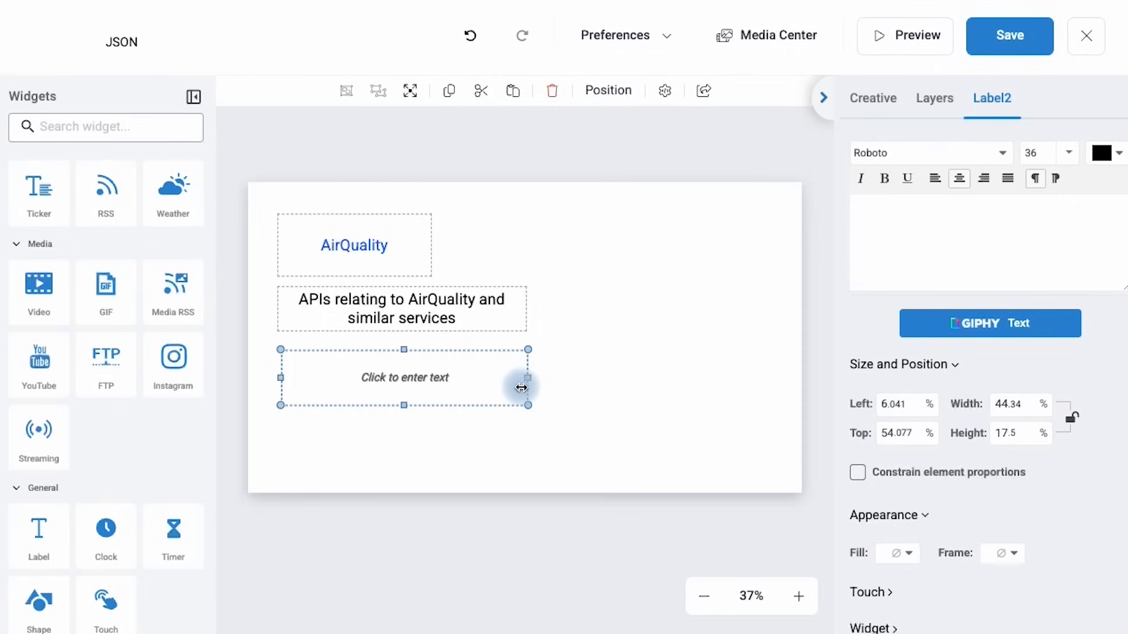
mouse_move(606, 205)
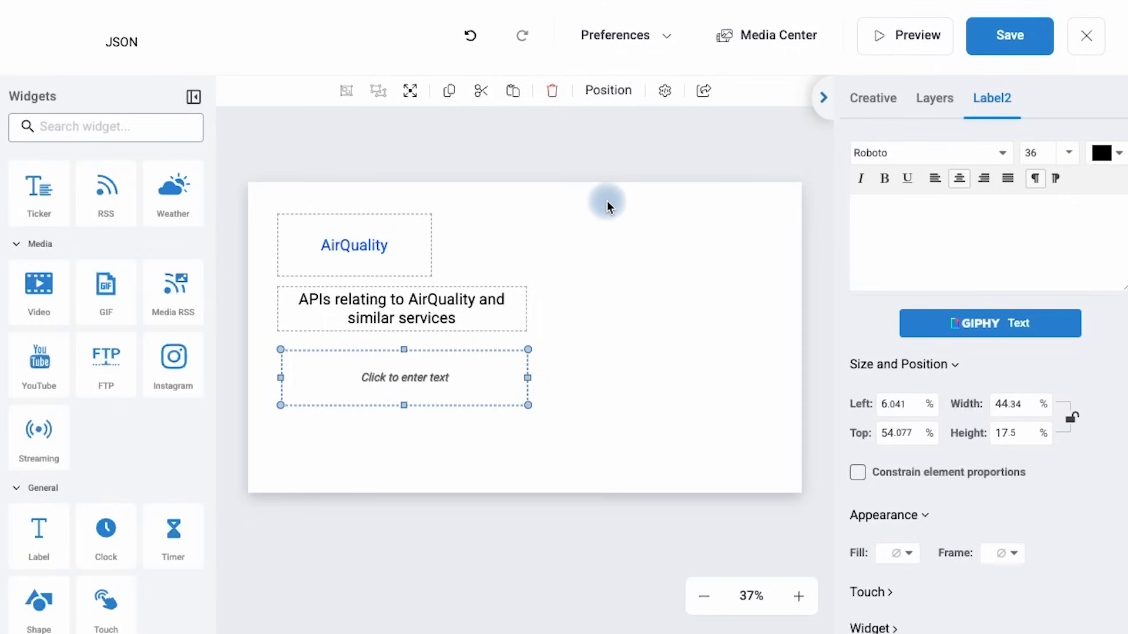